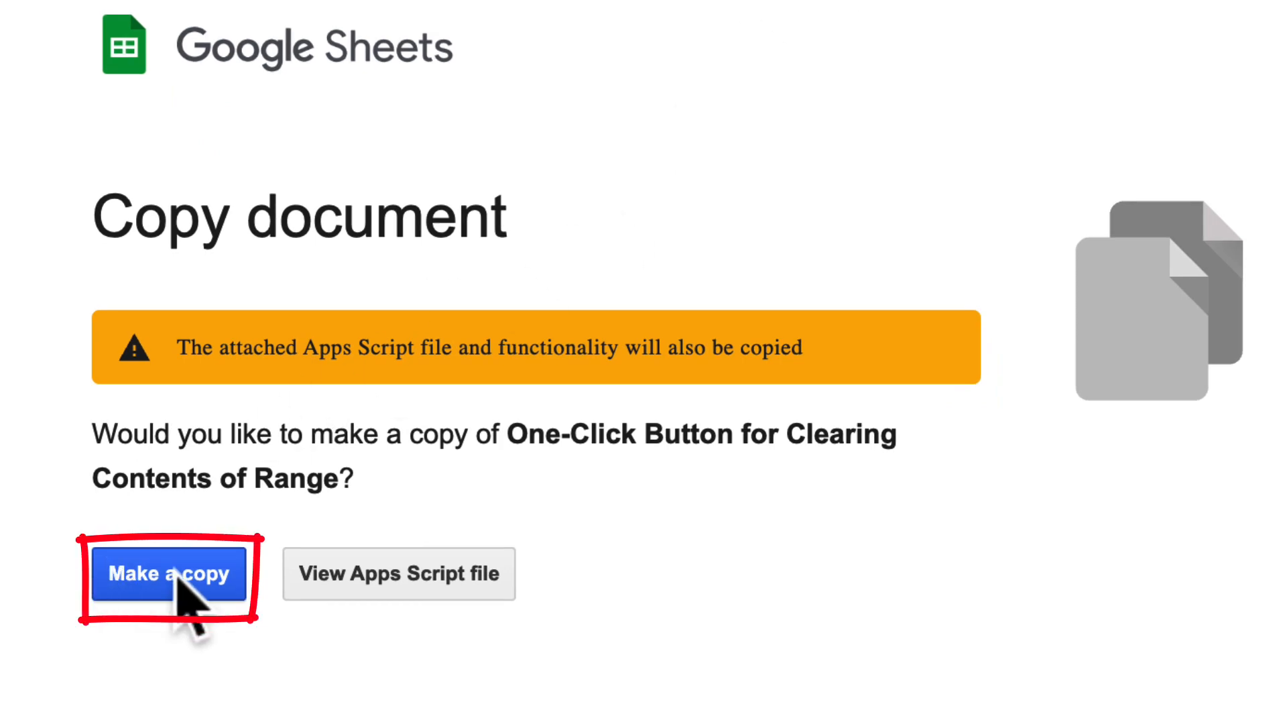
Make a copy of the One-Click Button for Clearing Contents of Range template.
{"action": "left_click", "coordinate": [169, 574]}
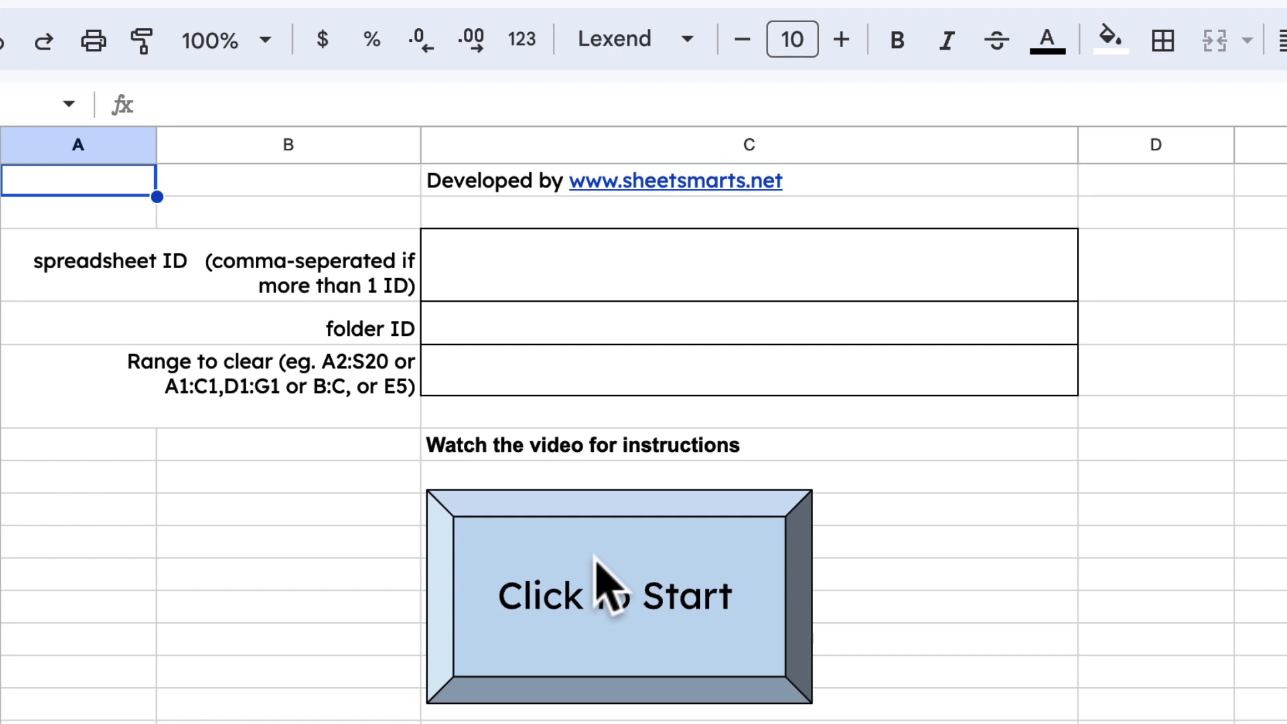
{"action": "left_click", "coordinate": [616, 596]}
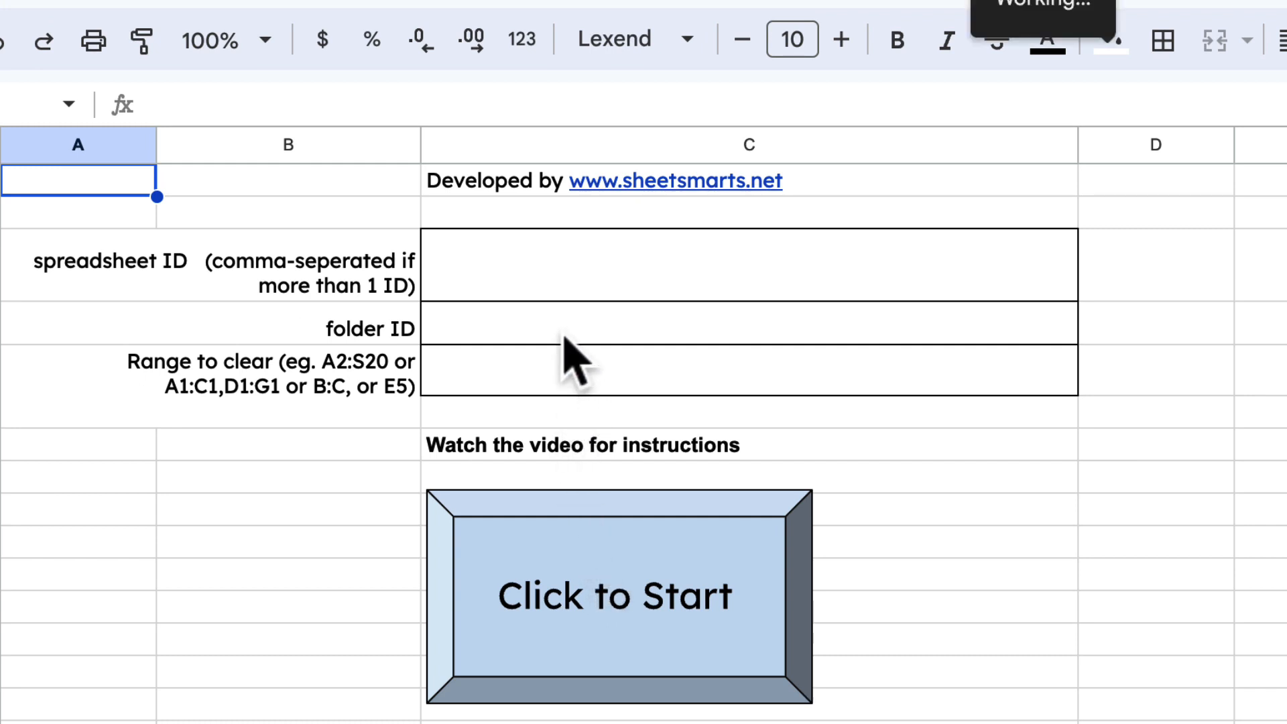
{"action": "left_click", "coordinate": [747, 266]}
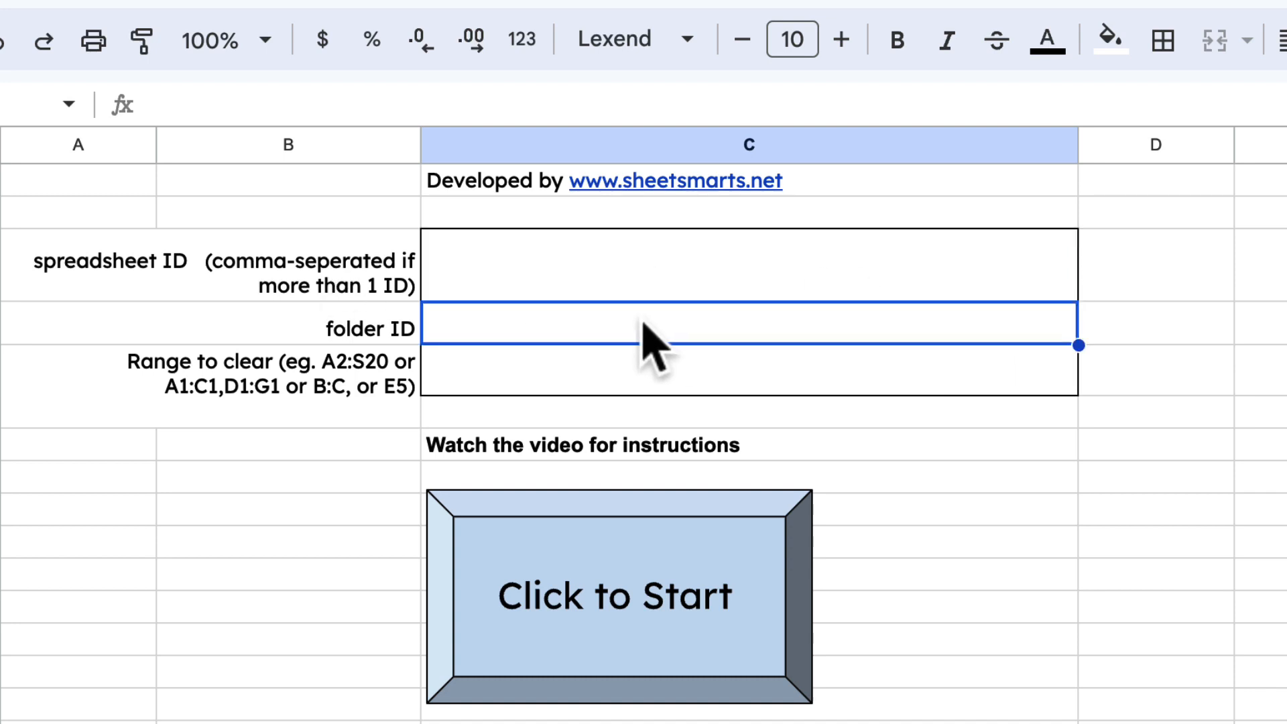
{"action": "mouse_move", "coordinate": [623, 394]}
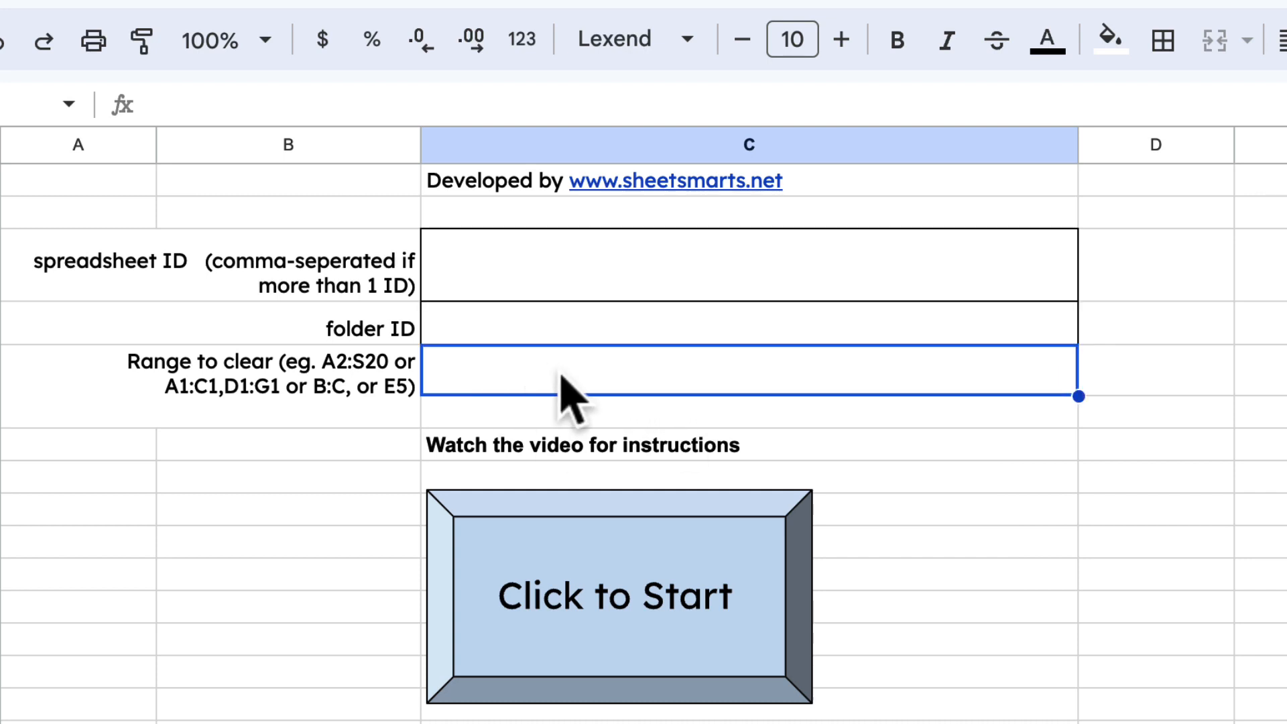
{"action": "mouse_move", "coordinate": [509, 299]}
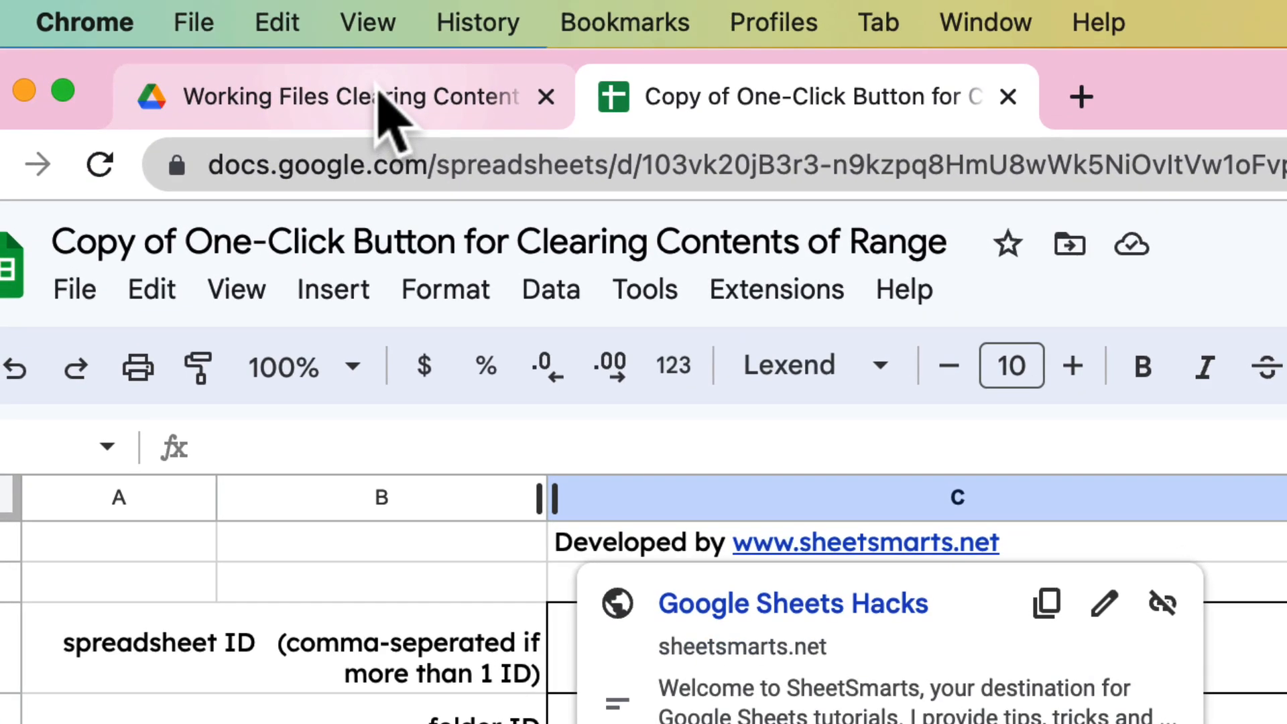
From the working files Drive folder, open 01 Working File Clearing Contents and view Sheet2's data.
{"action": "left_click", "coordinate": [344, 97]}
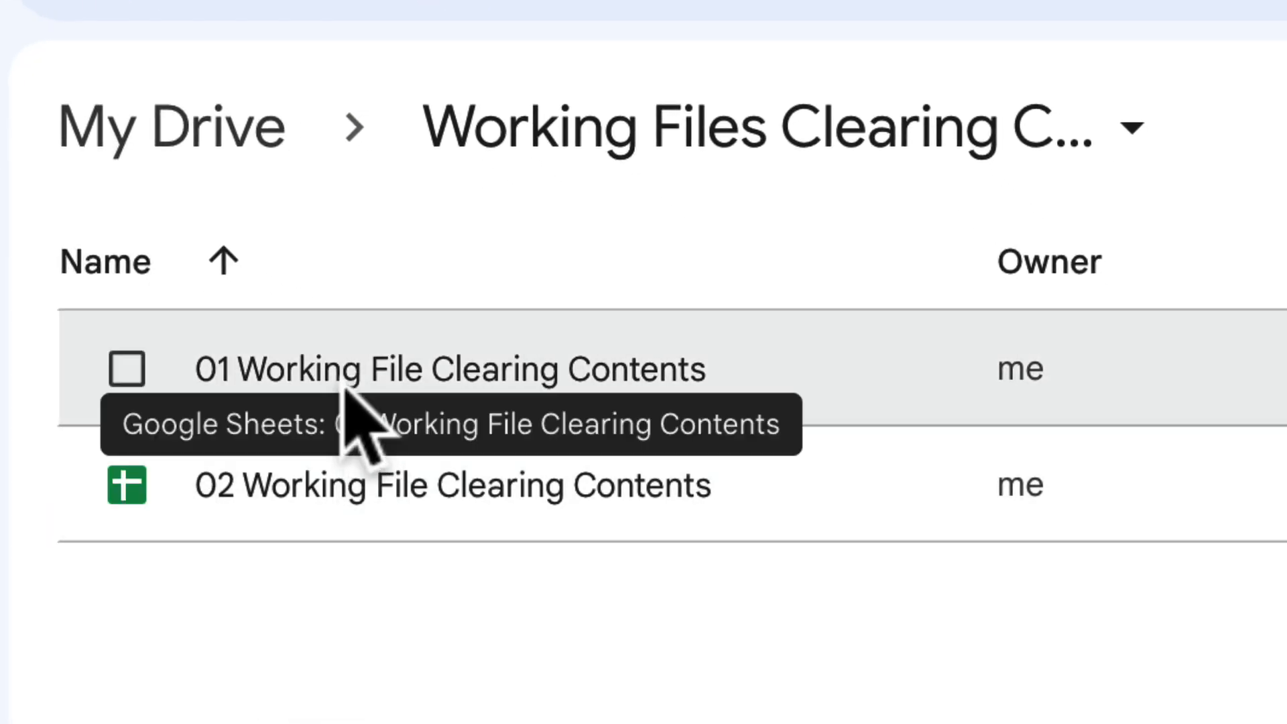
{"action": "double_click", "coordinate": [450, 369]}
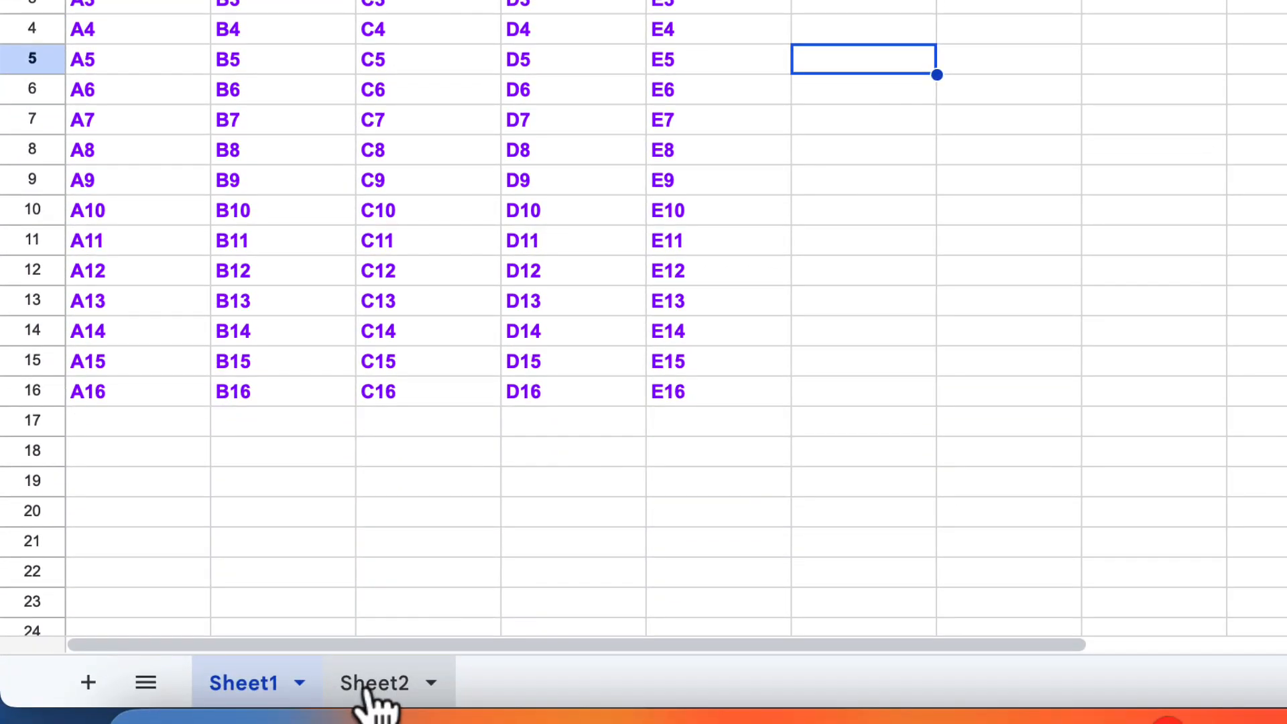
{"action": "left_click", "coordinate": [374, 683]}
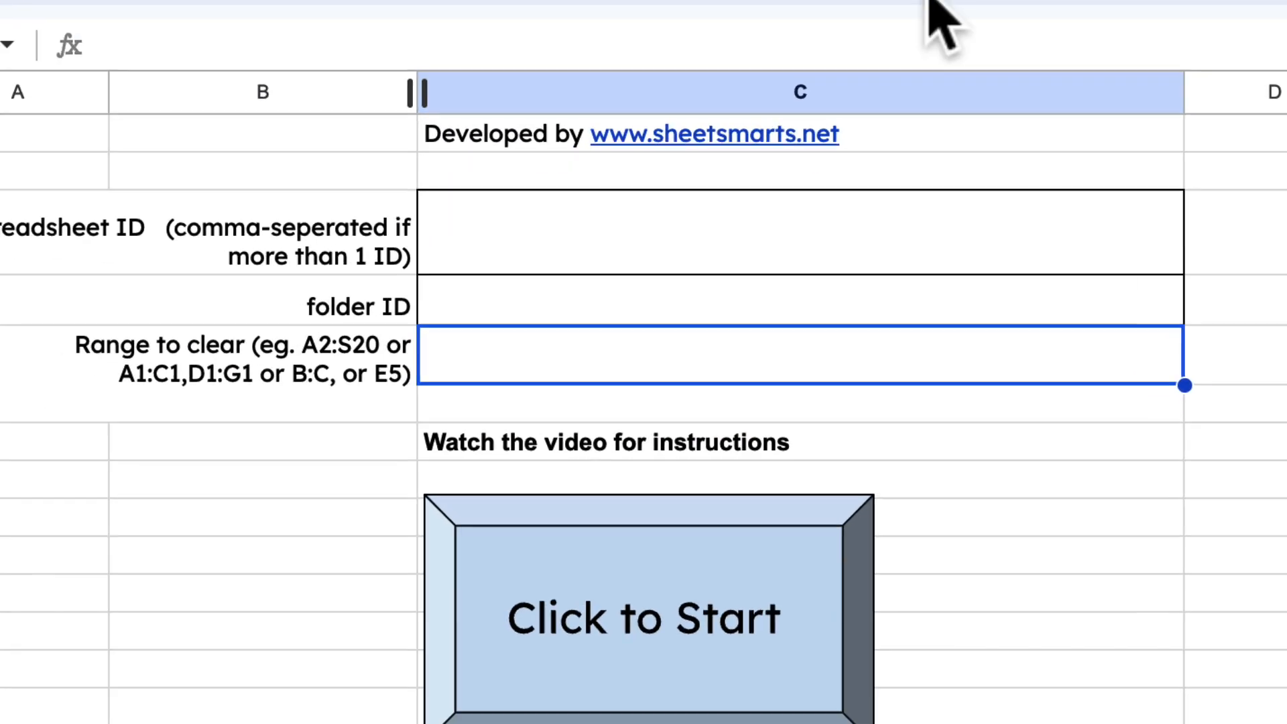
Enter range C1:E5 and paste the working folder's ID from the Drive URL into the template.
{"action": "type", "text": "C1:E5"}
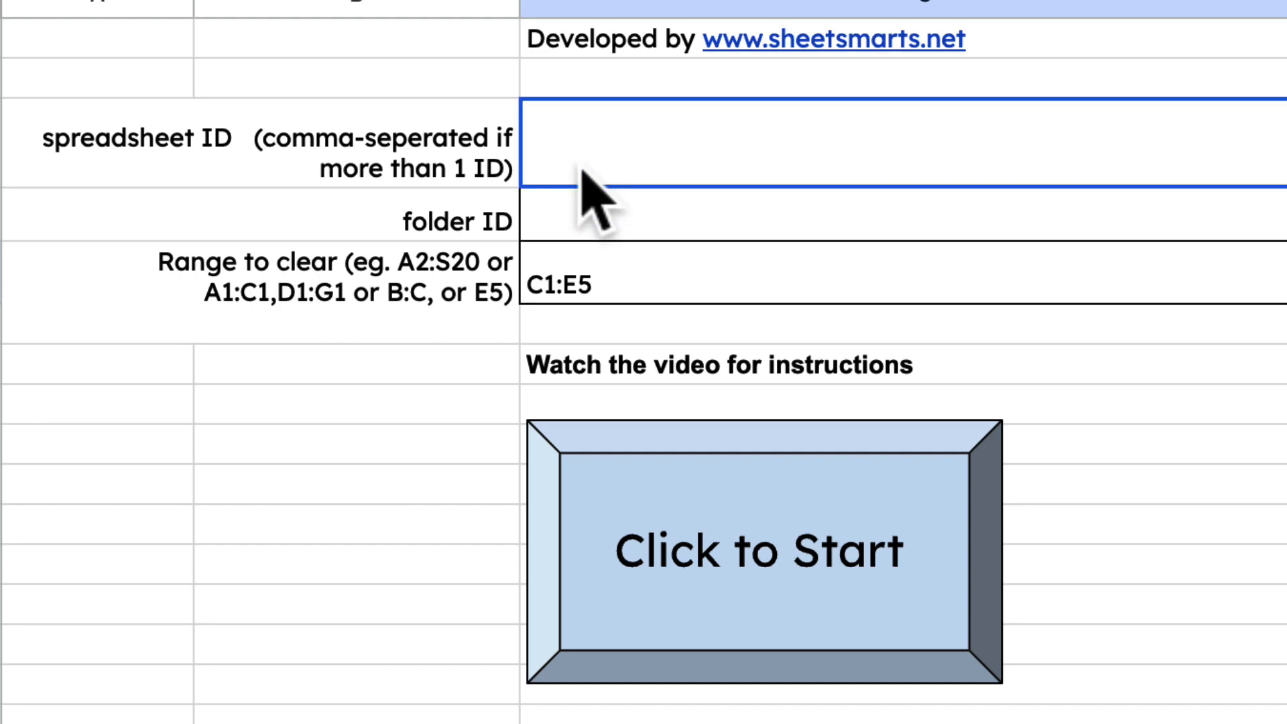
{"action": "left_click", "coordinate": [738, 221]}
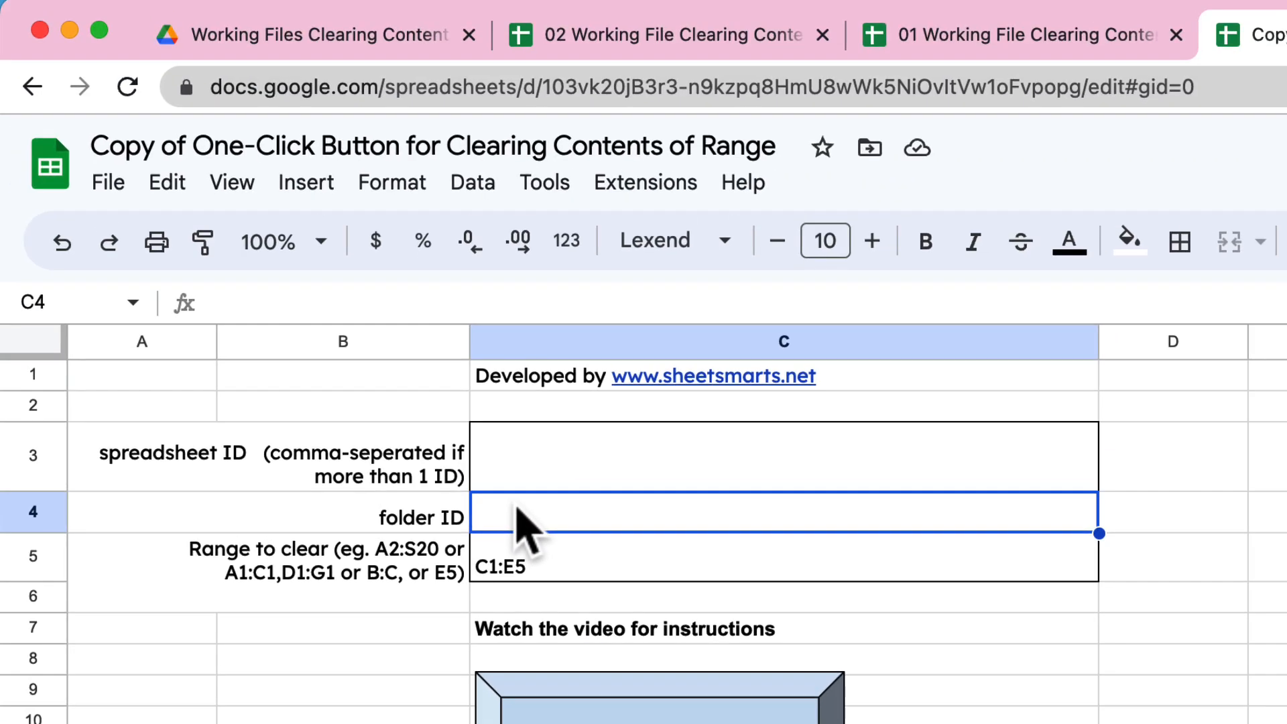
{"action": "left_click", "coordinate": [313, 35]}
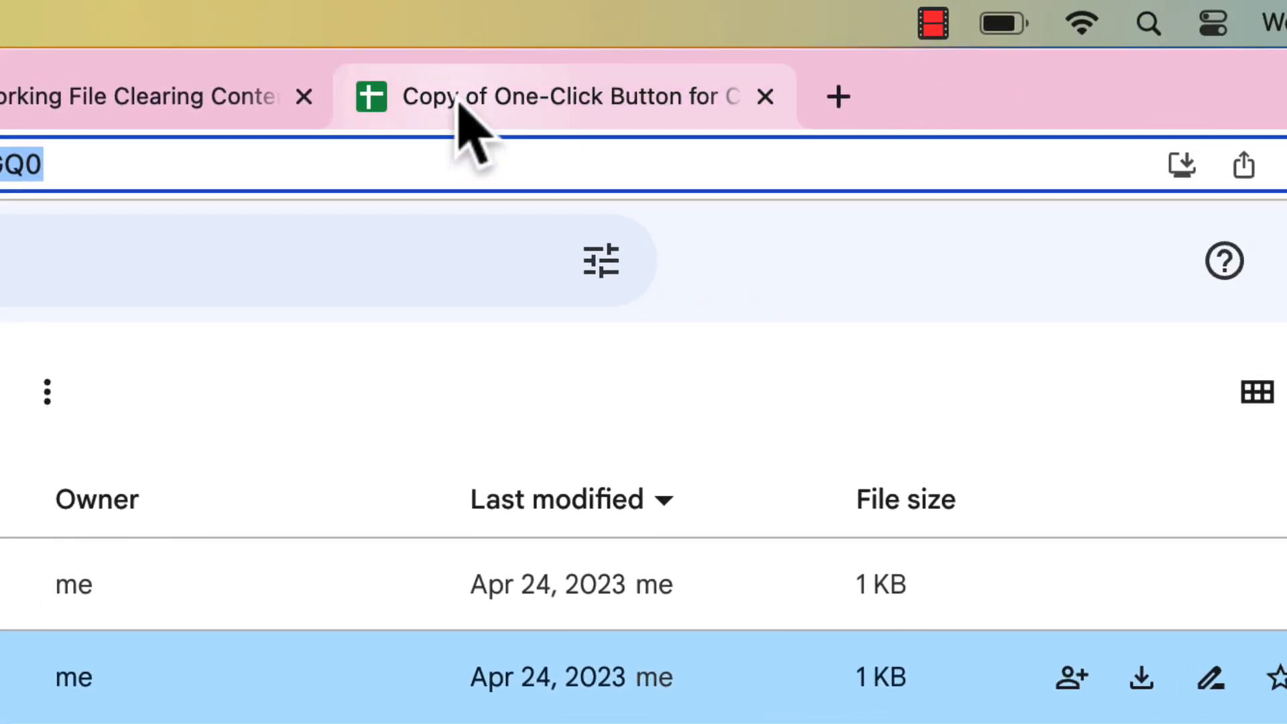
{"action": "left_click", "coordinate": [566, 97]}
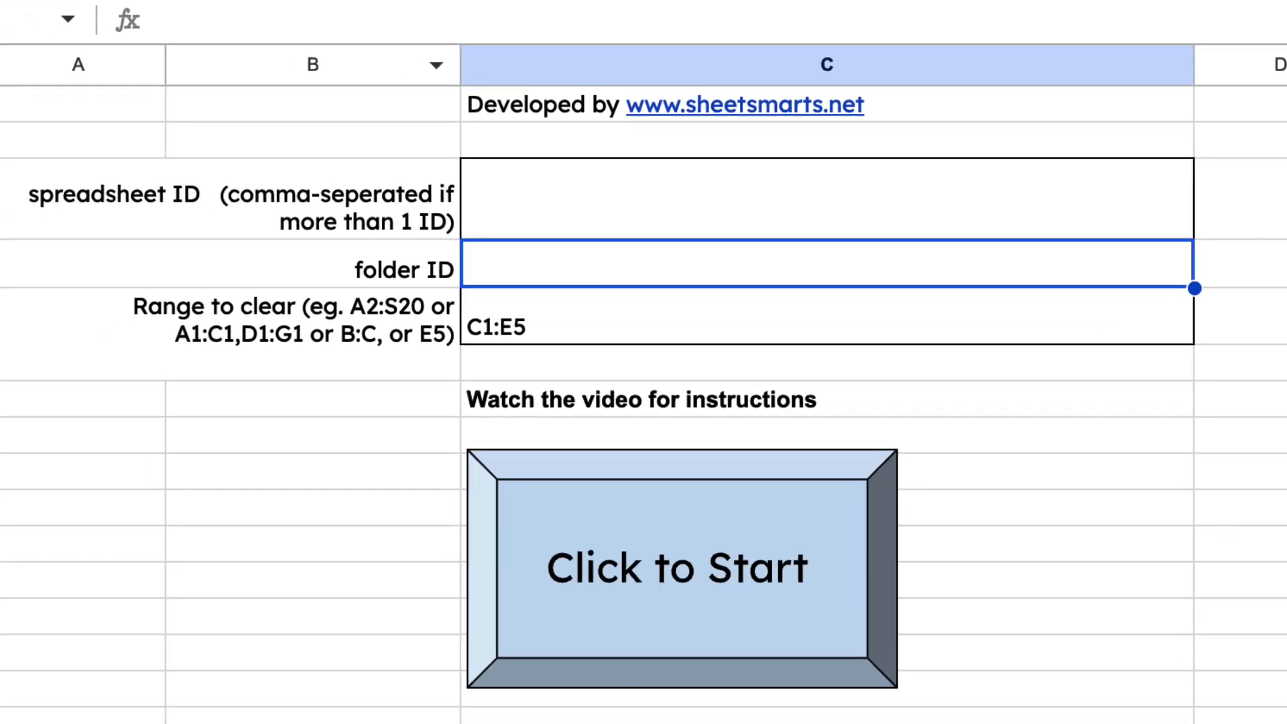
{"action": "type", "text": "1kafaj111AYkPRNNNIMdln6tbdAdBAGQ0"}
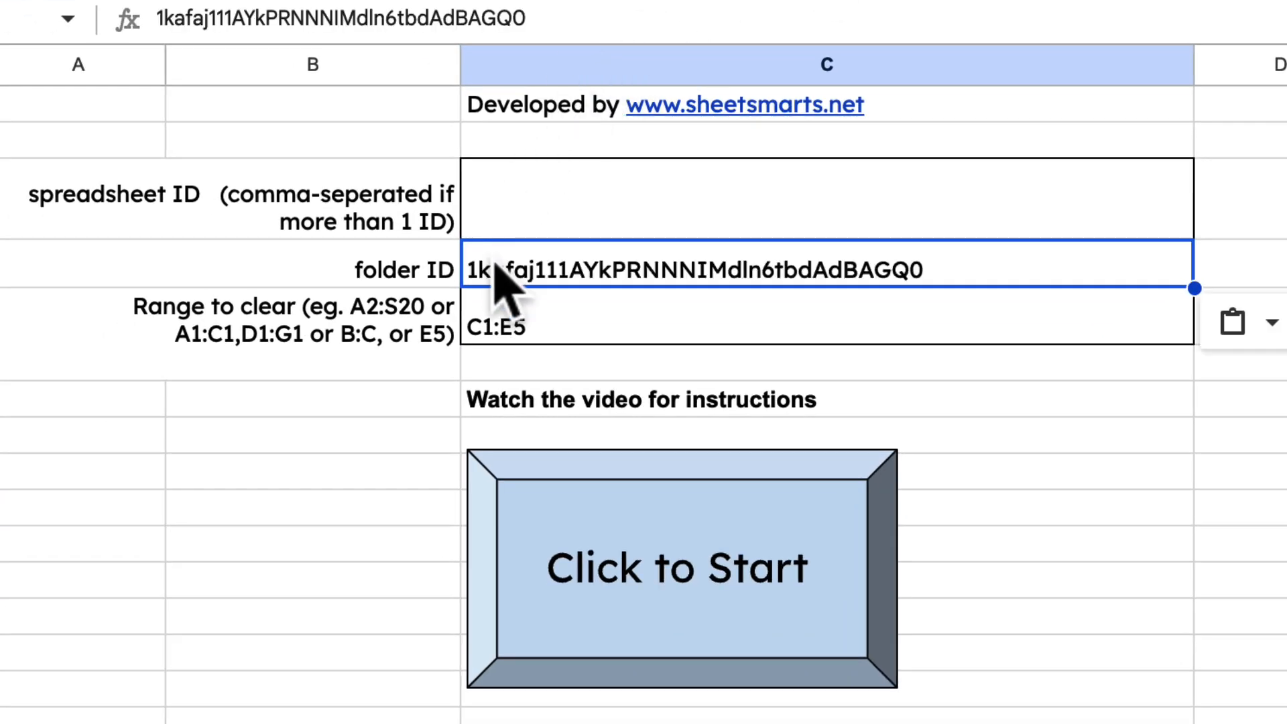
{"action": "mouse_move", "coordinate": [734, 571]}
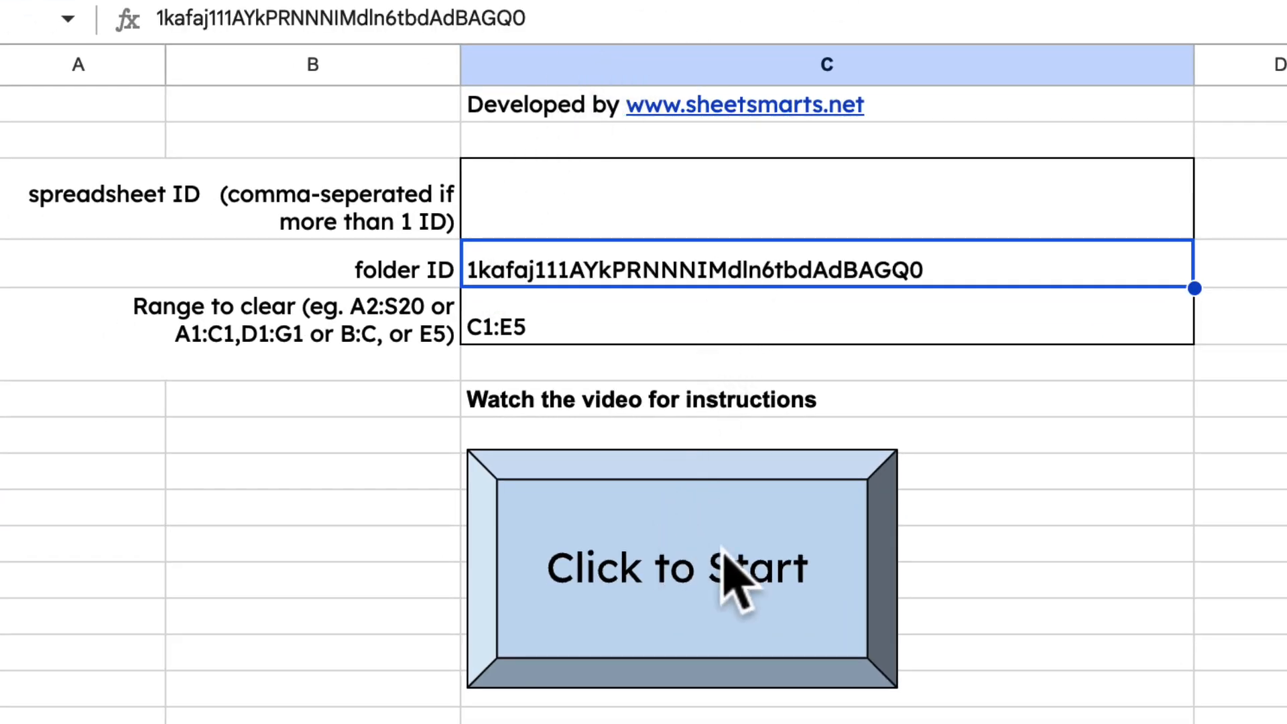
Start the Clear Range script and continue authorization with the chosen Google account.
{"action": "left_click", "coordinate": [681, 566]}
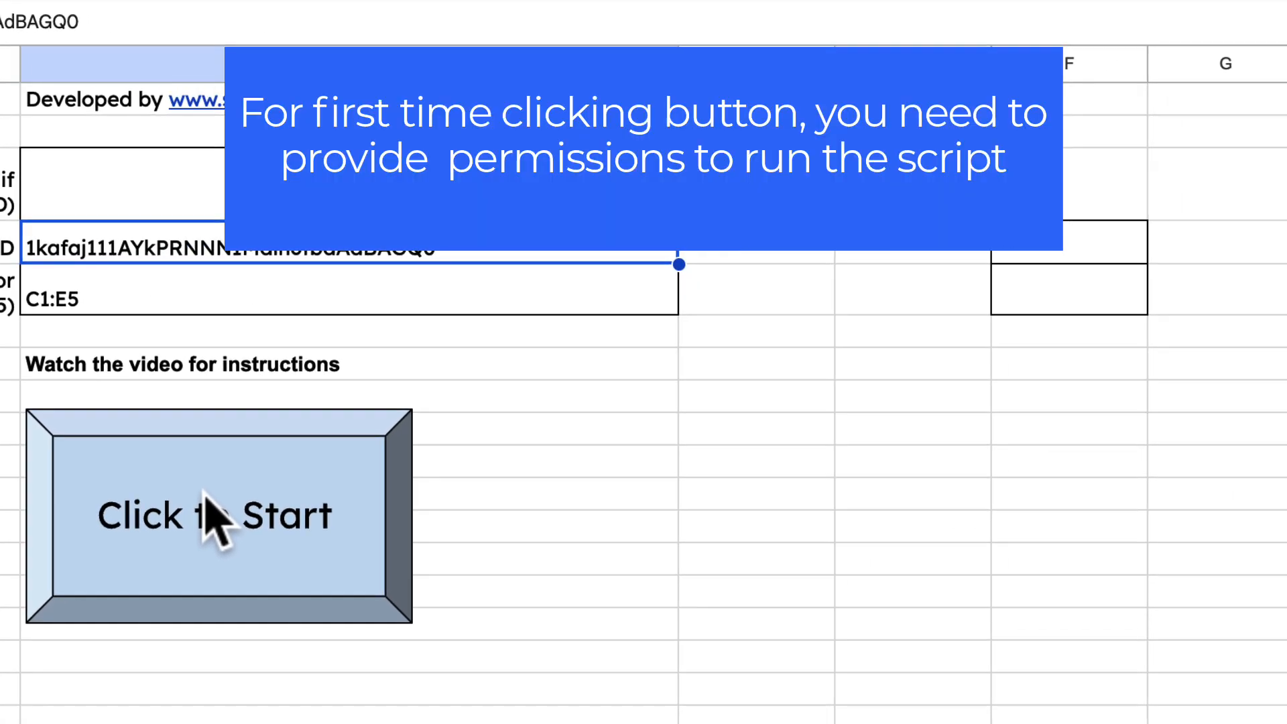
{"action": "left_click", "coordinate": [215, 514]}
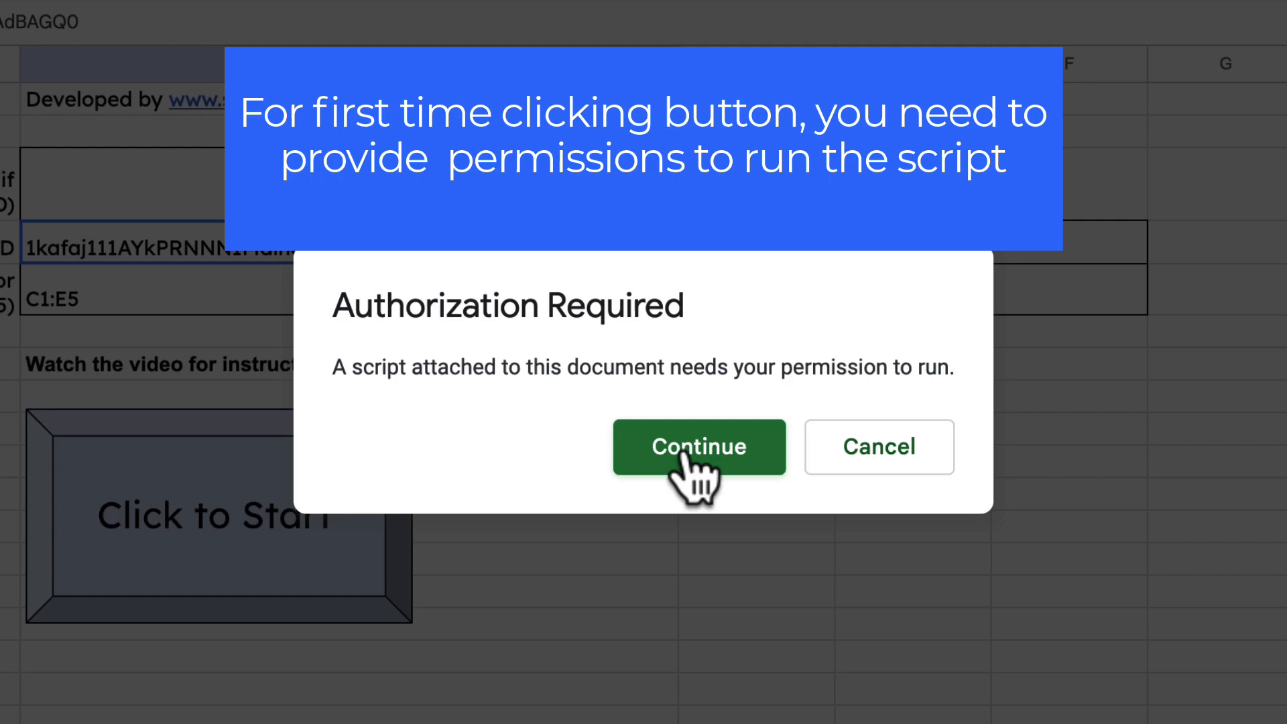
{"action": "left_click", "coordinate": [700, 448]}
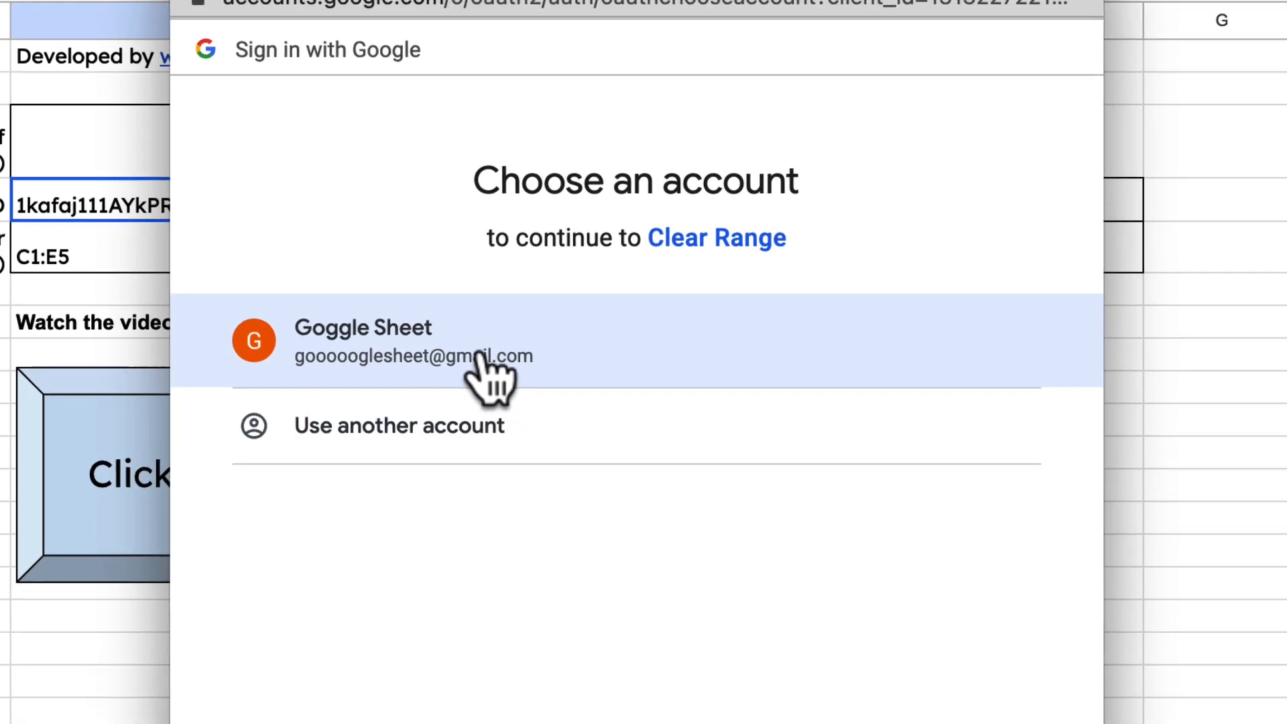
{"action": "left_click", "coordinate": [411, 341]}
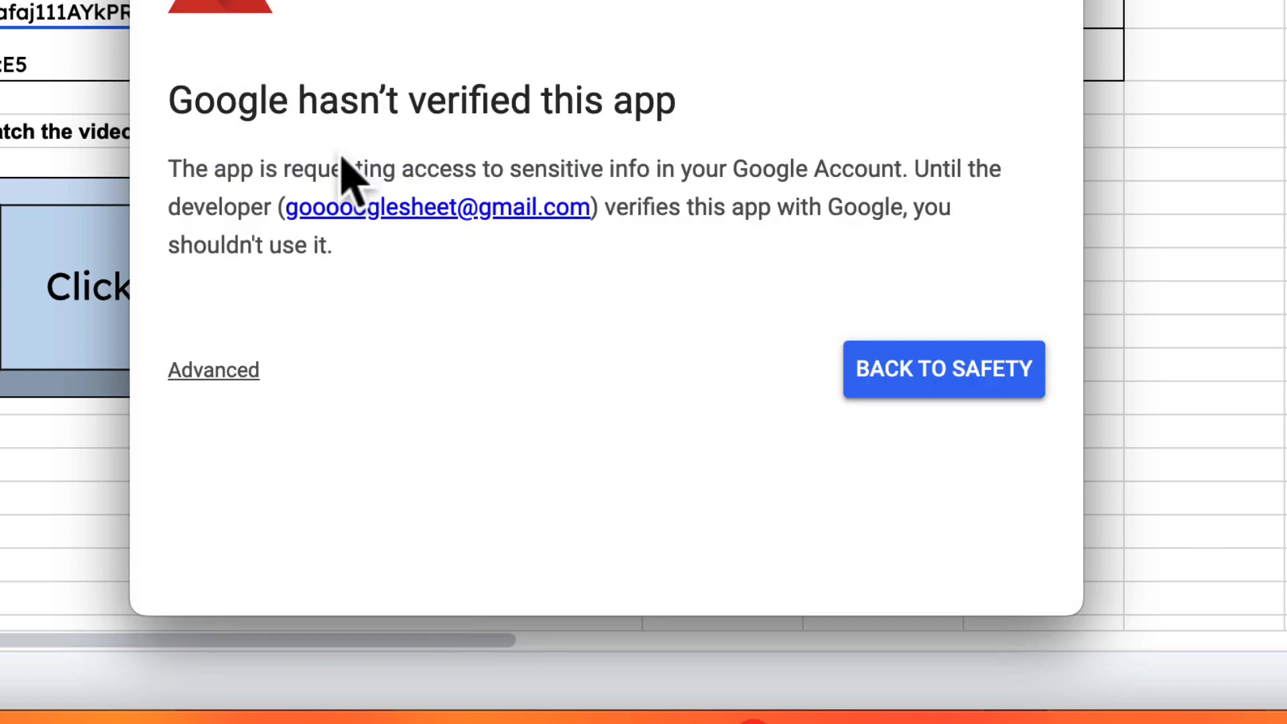
Proceed past the unsafe warning, allow the requested permissions, and run the script.
{"action": "left_click", "coordinate": [213, 370]}
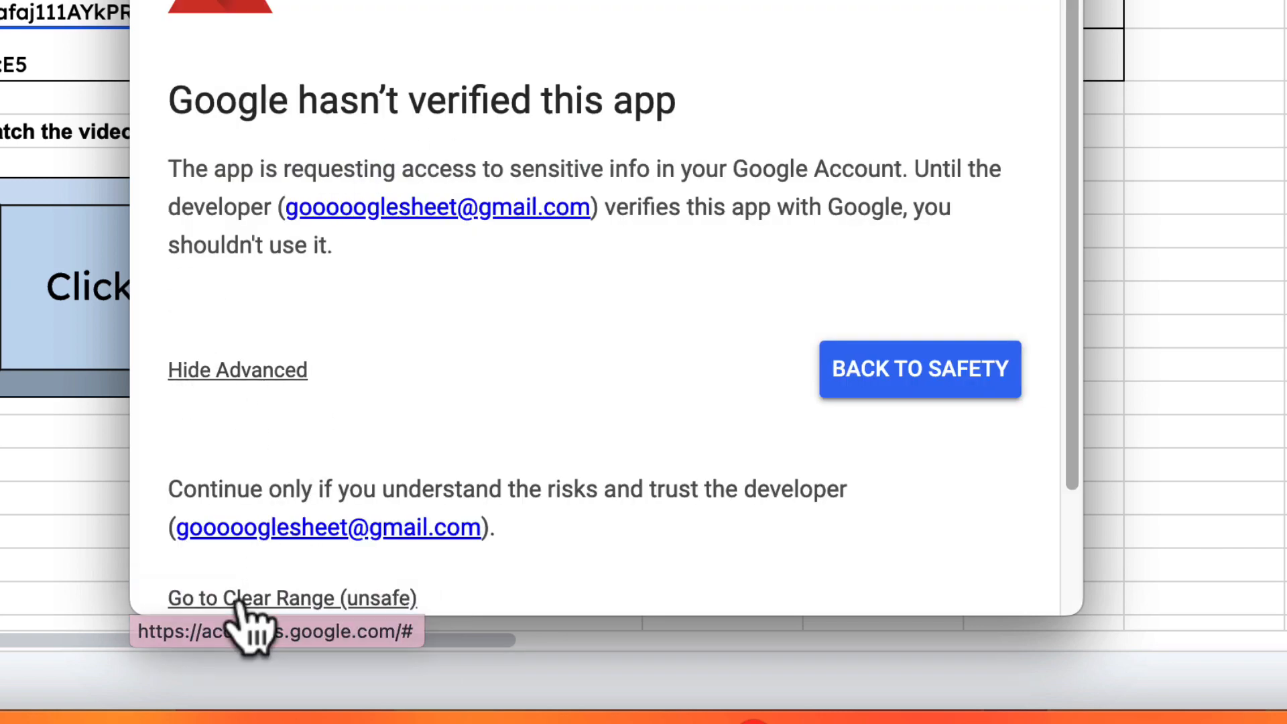
{"action": "left_click", "coordinate": [291, 598]}
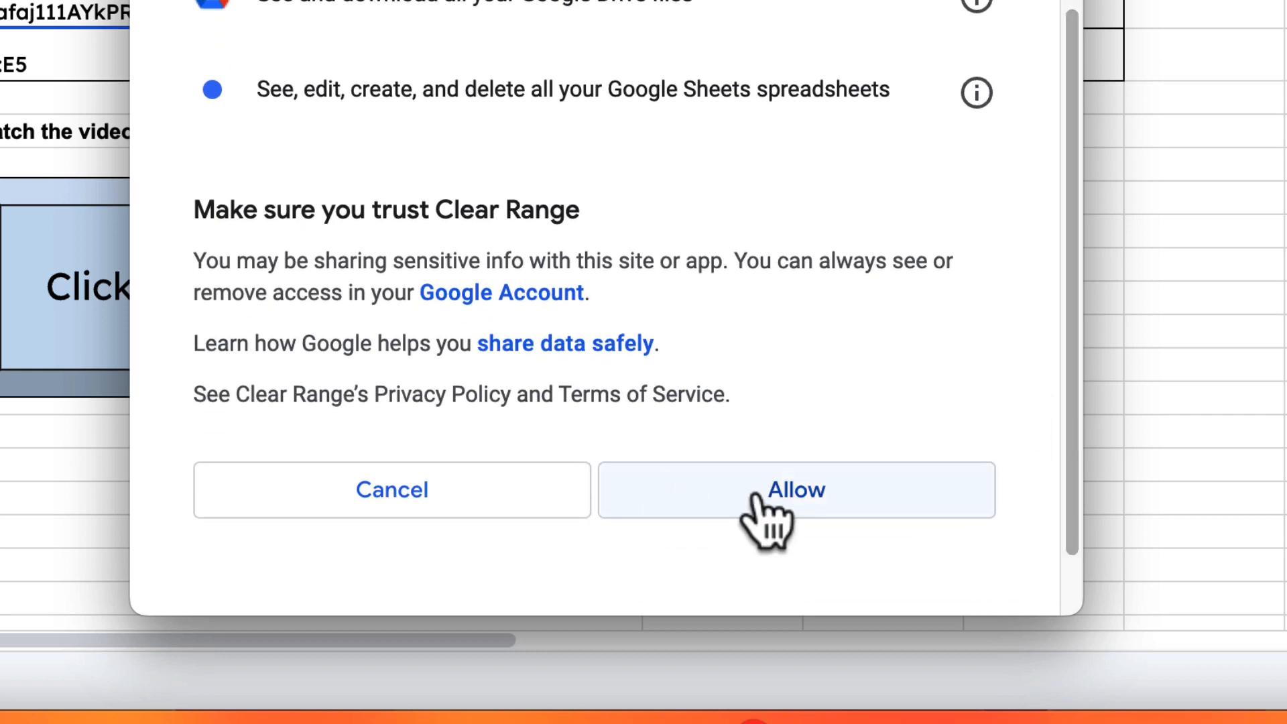
{"action": "left_click", "coordinate": [793, 491]}
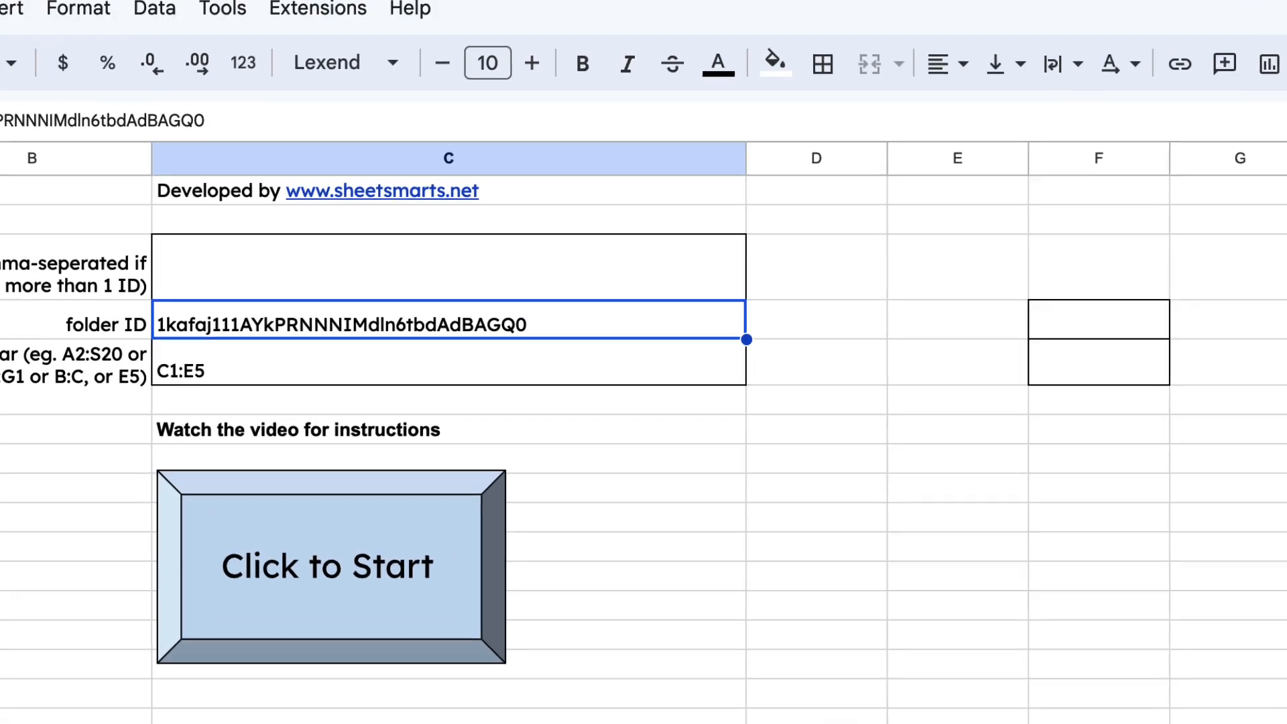
{"action": "left_click", "coordinate": [329, 566]}
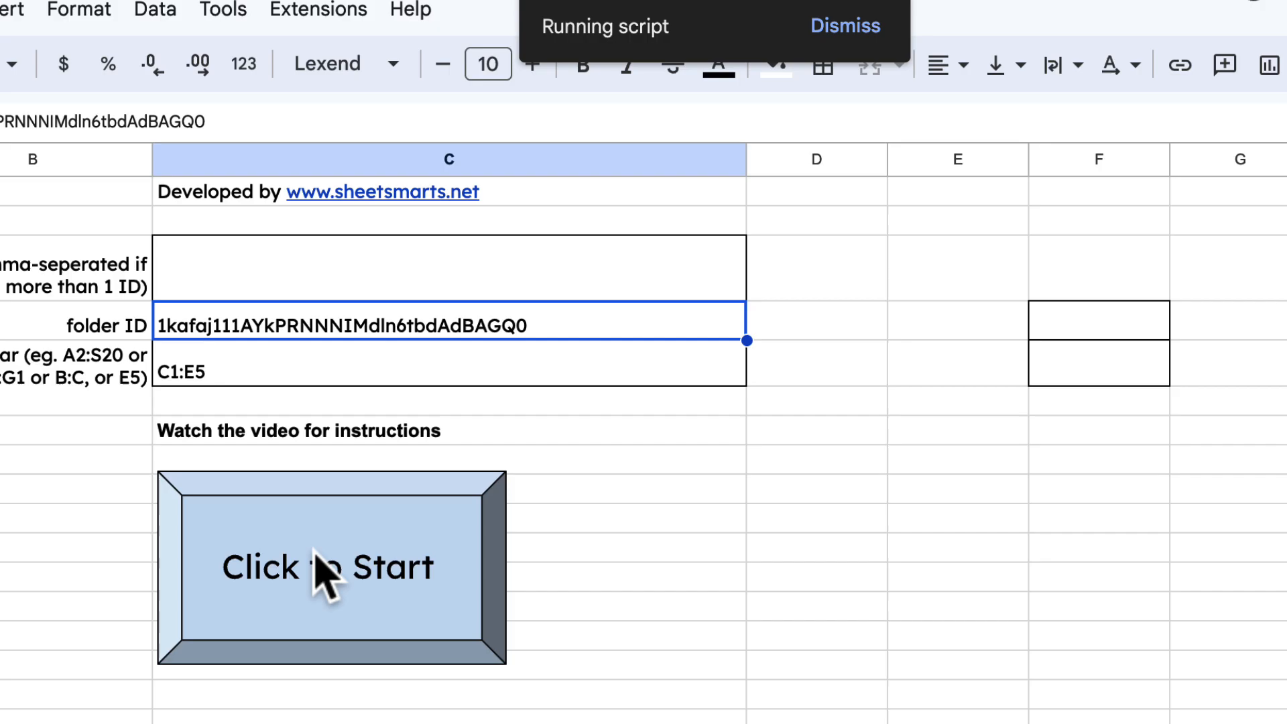
Run the script in folder mode ('f') and confirm clearing C1:E5 across all folder sheets.
{"action": "left_click", "coordinate": [328, 565]}
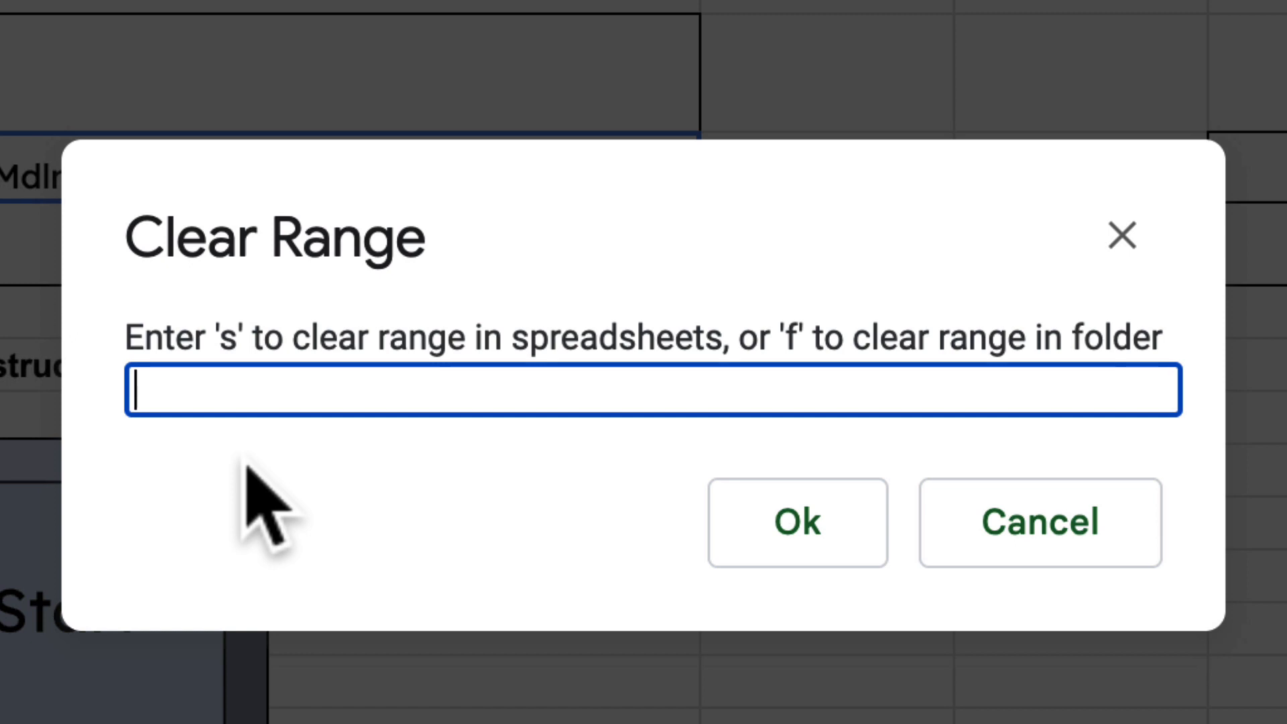
{"action": "type", "text": "f"}
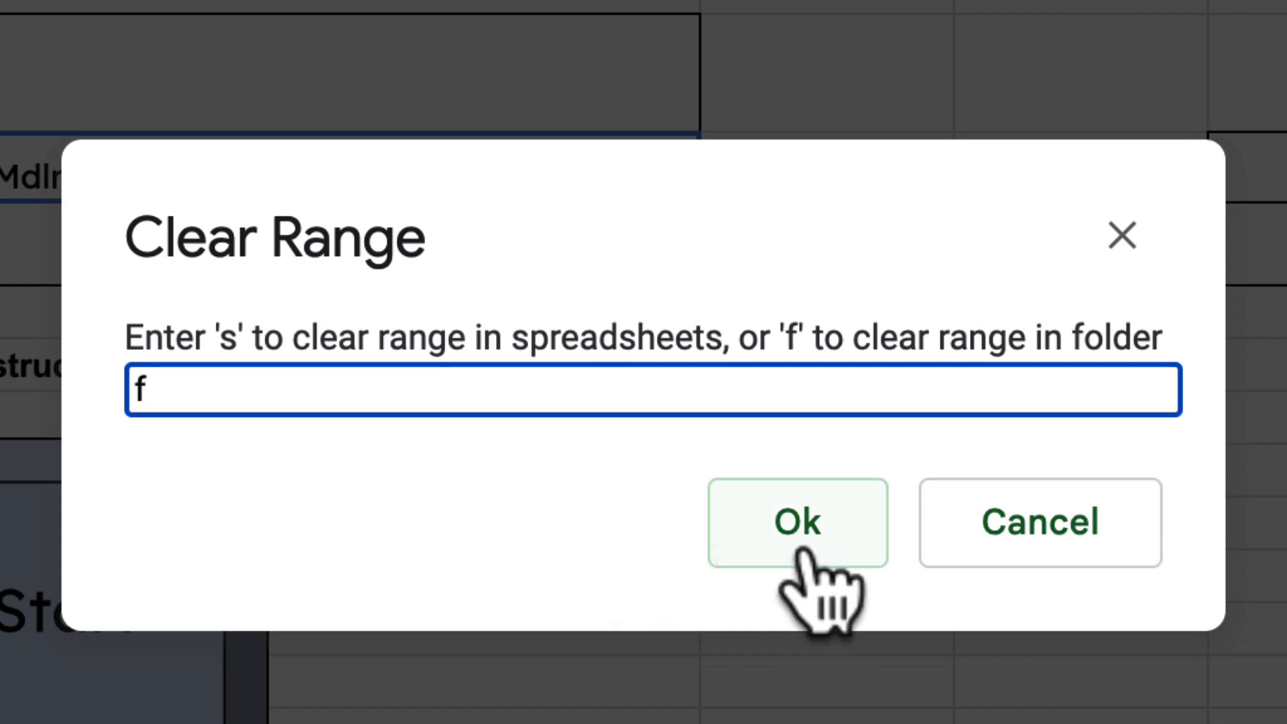
{"action": "left_click", "coordinate": [795, 523]}
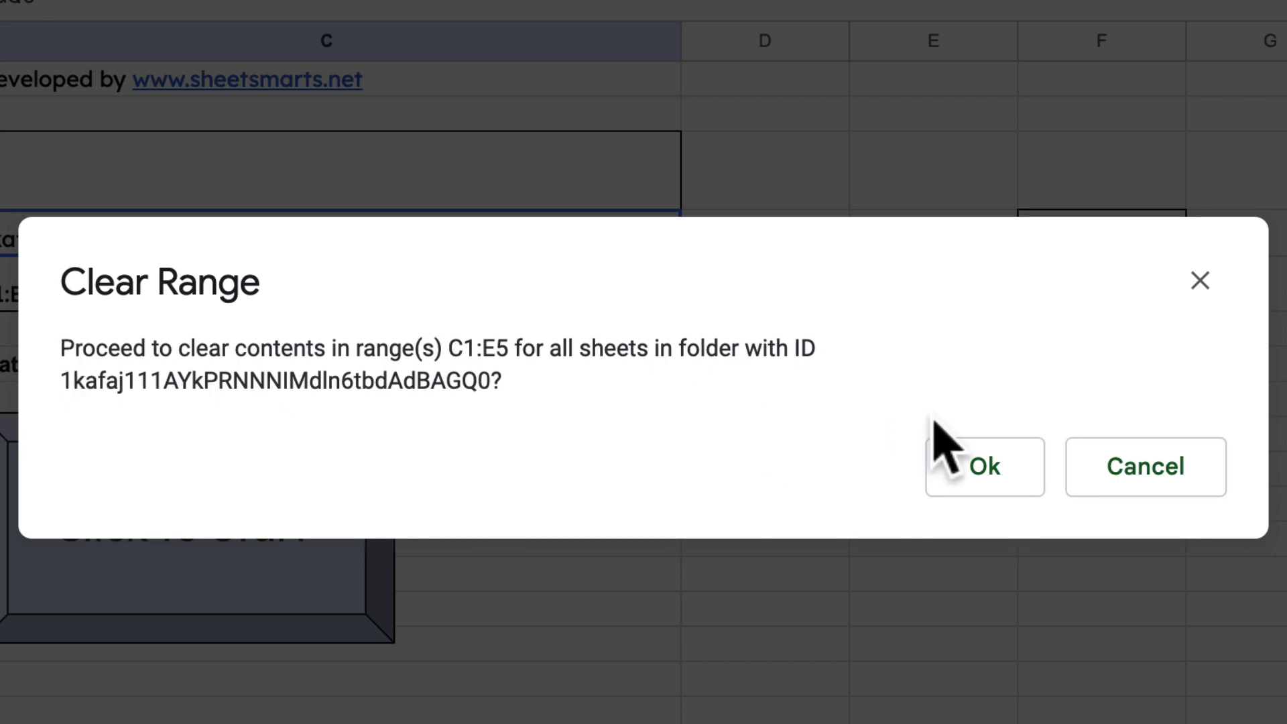
{"action": "left_click", "coordinate": [982, 466]}
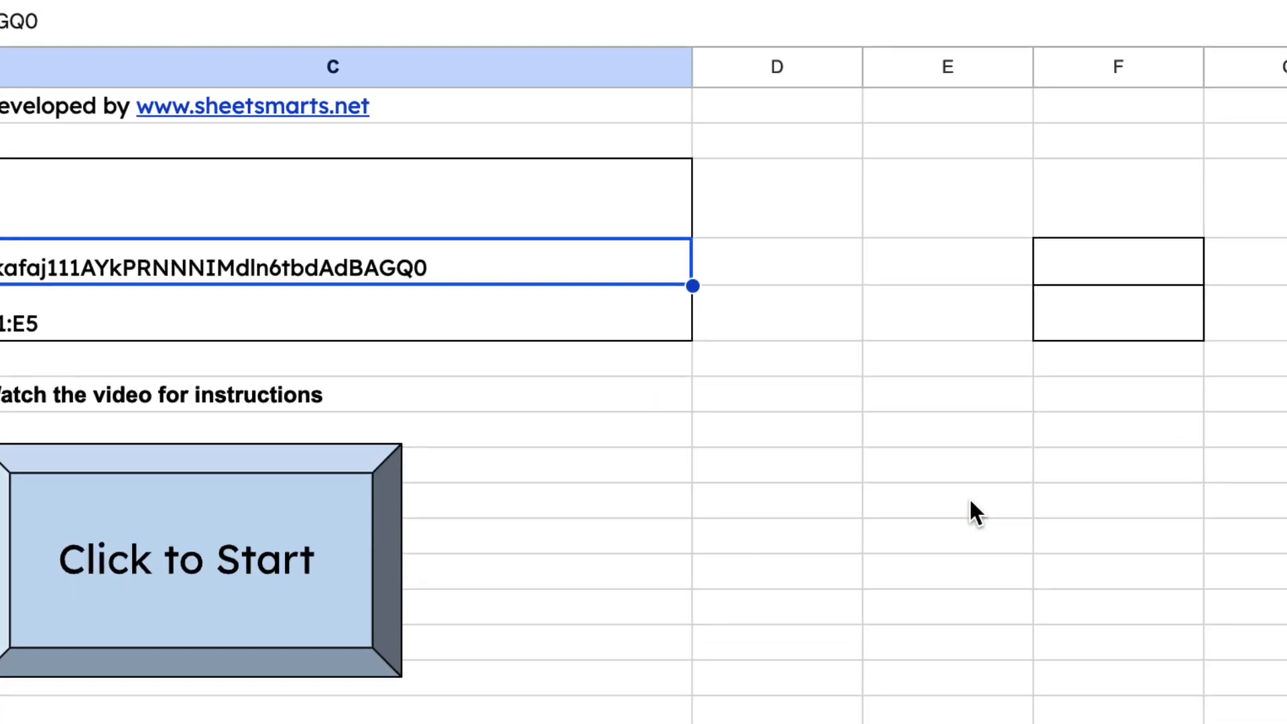
{"action": "left_click", "coordinate": [189, 557]}
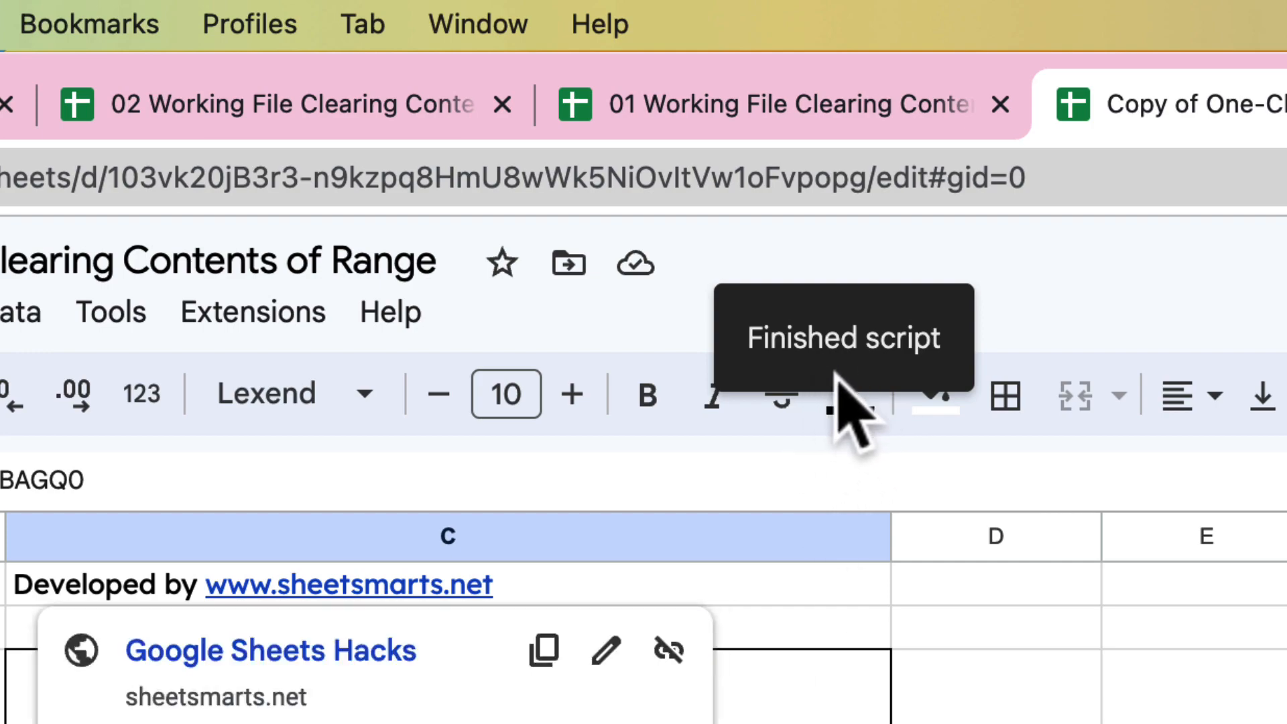
Check Sheet1 and Sheet2 of the 01 and 02 working files to confirm C1:E5 is empty.
{"action": "left_click", "coordinate": [780, 104]}
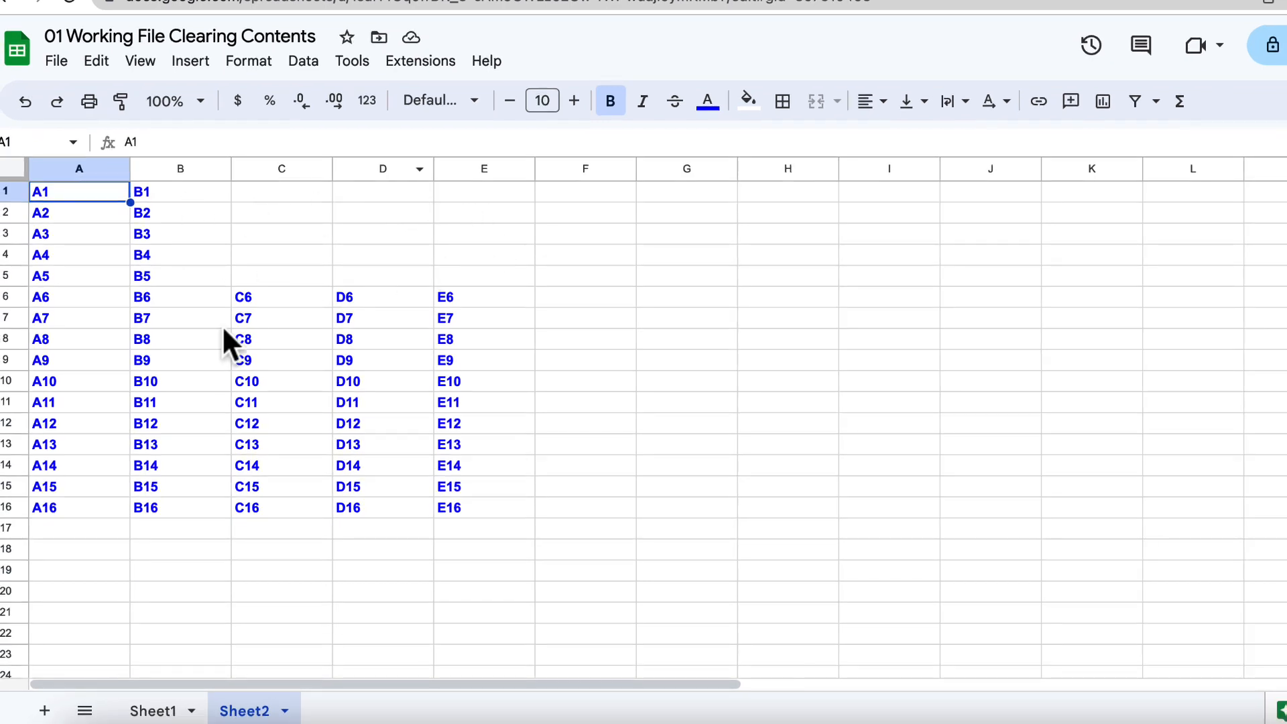
{"action": "left_click", "coordinate": [153, 710]}
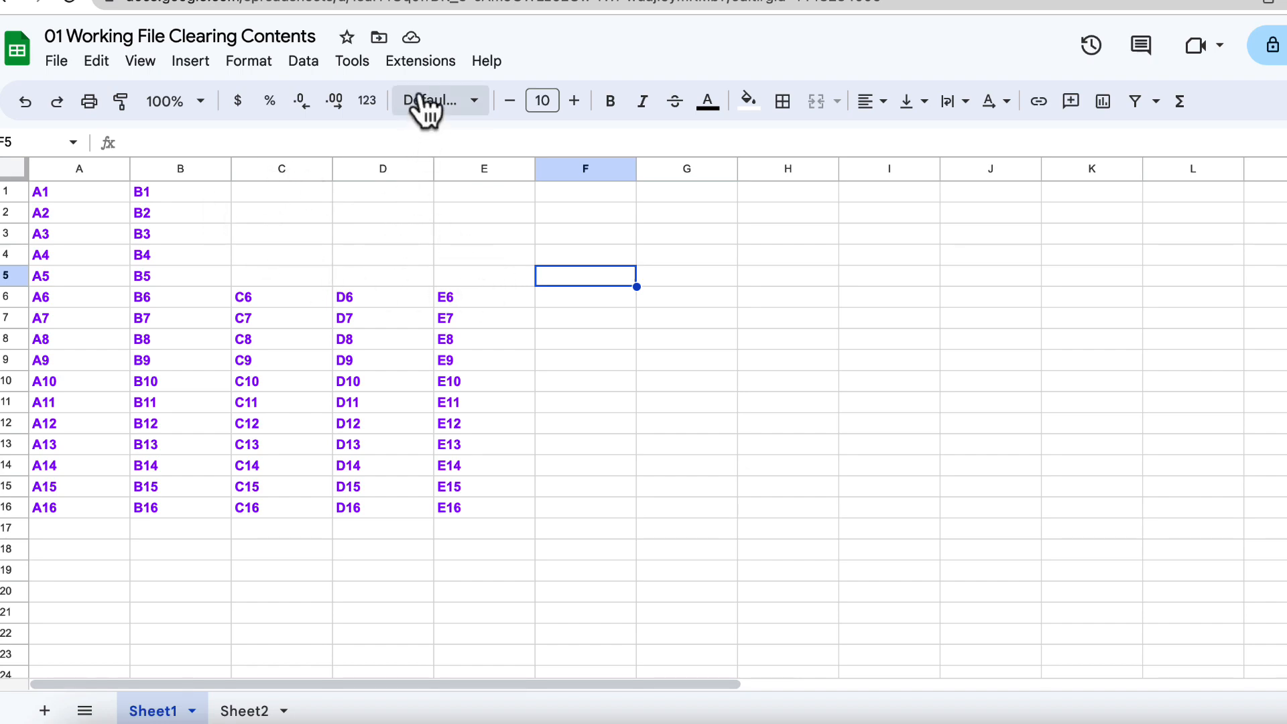
{"action": "left_click", "coordinate": [604, 33]}
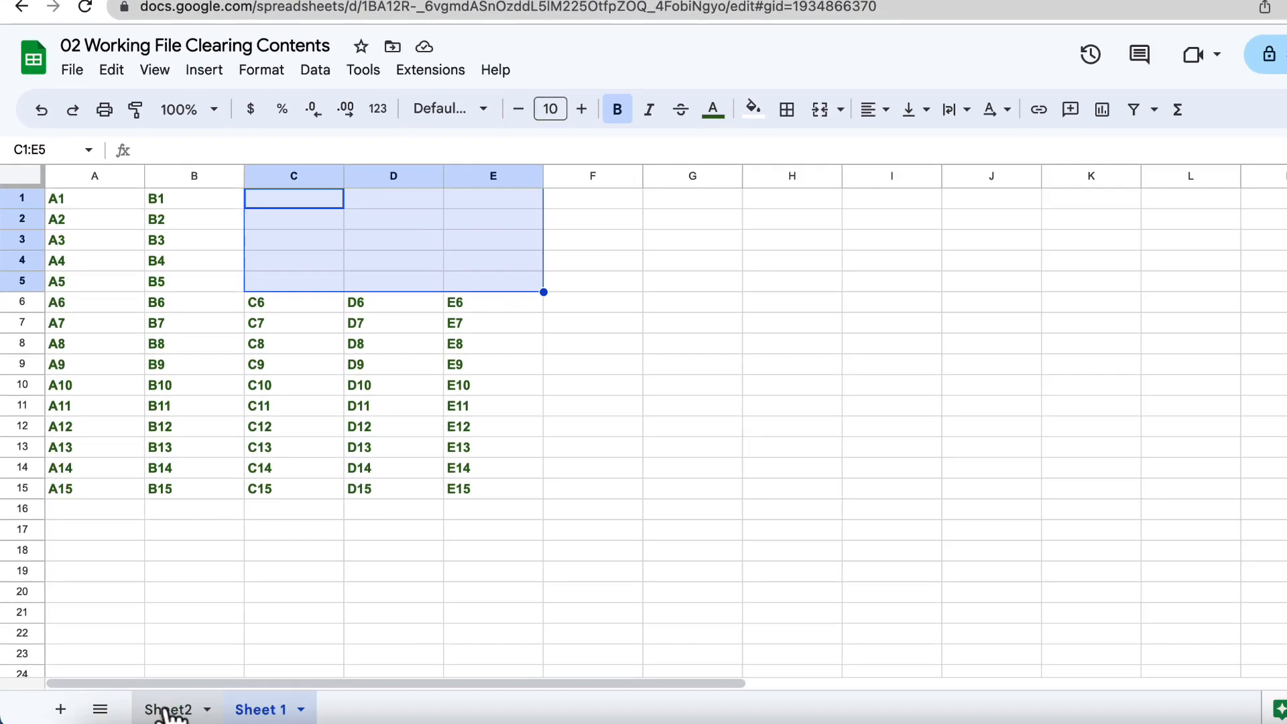
{"action": "left_click", "coordinate": [170, 710]}
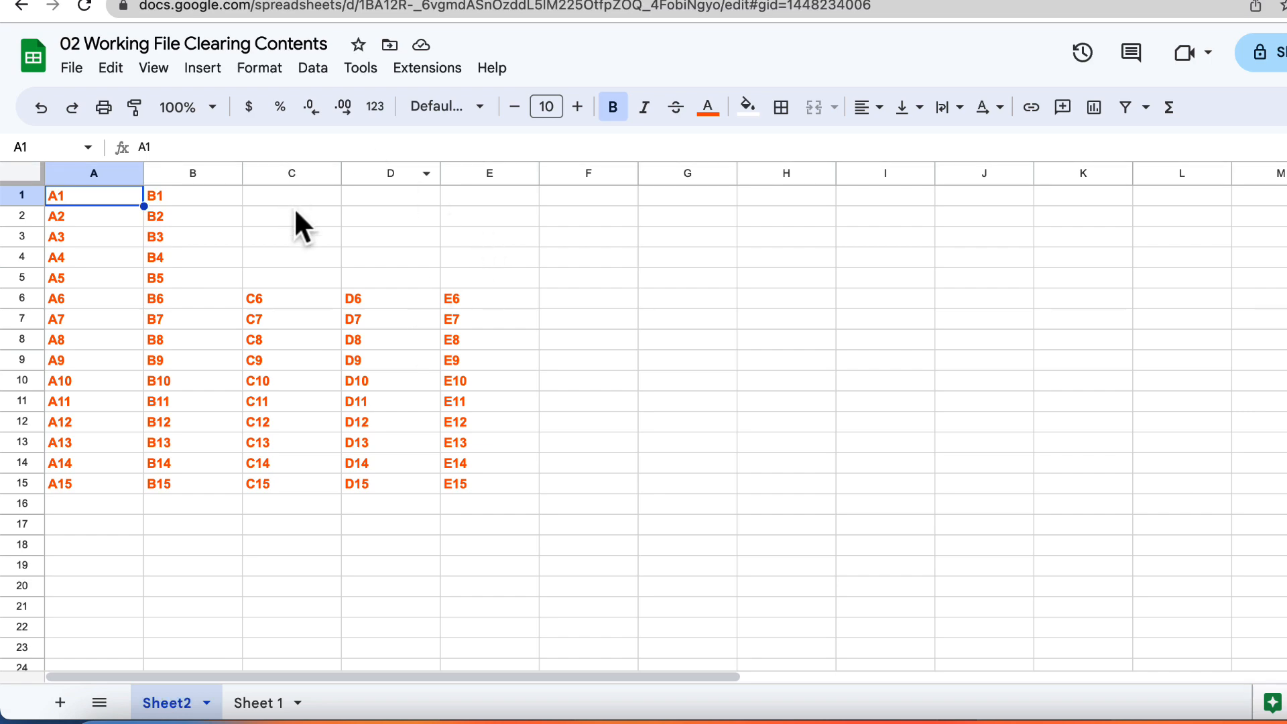
{"action": "mouse_move", "coordinate": [346, 264]}
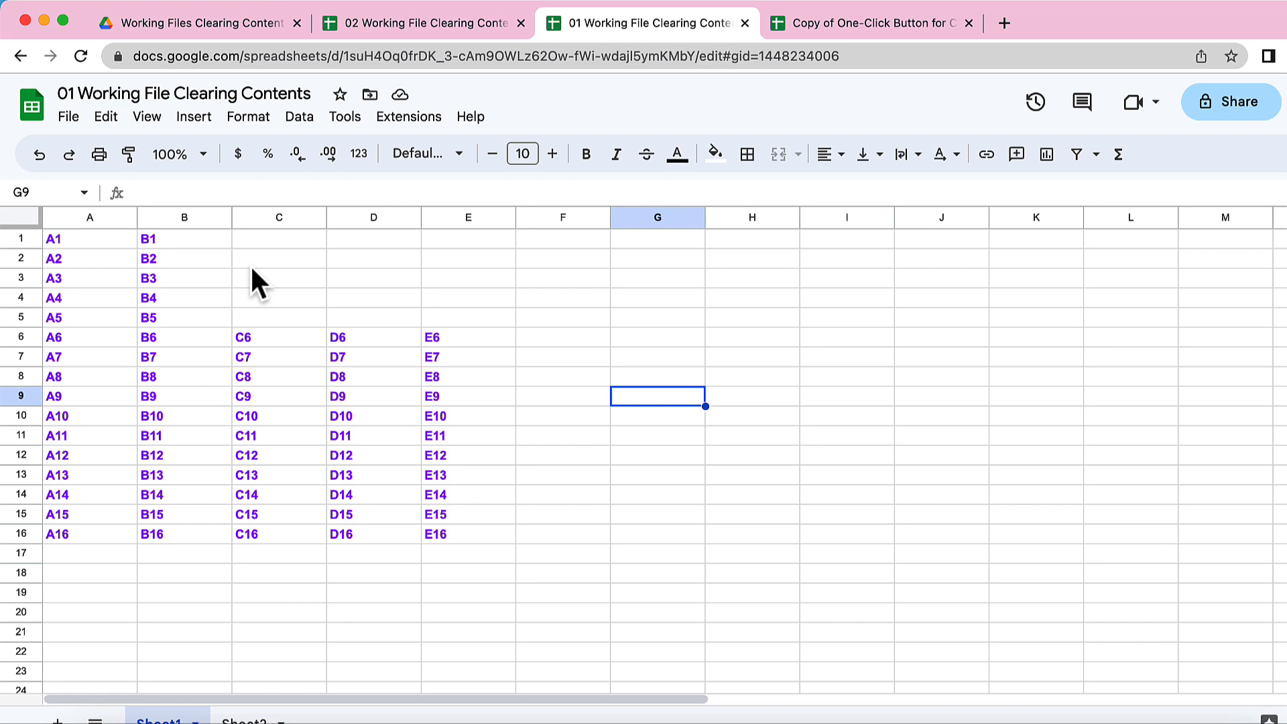
Show version history for 01 Working File and select the April 24, 1:09 PM version.
{"action": "left_click", "coordinate": [68, 116]}
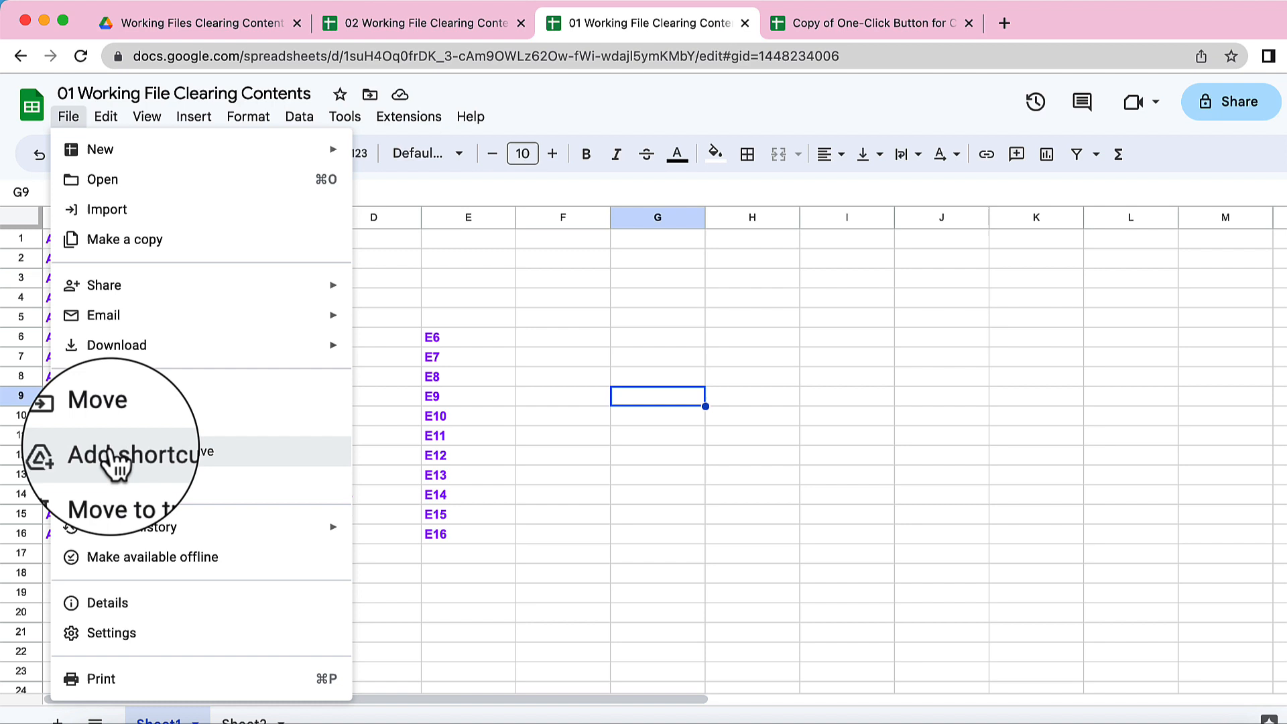
{"action": "mouse_move", "coordinate": [130, 526]}
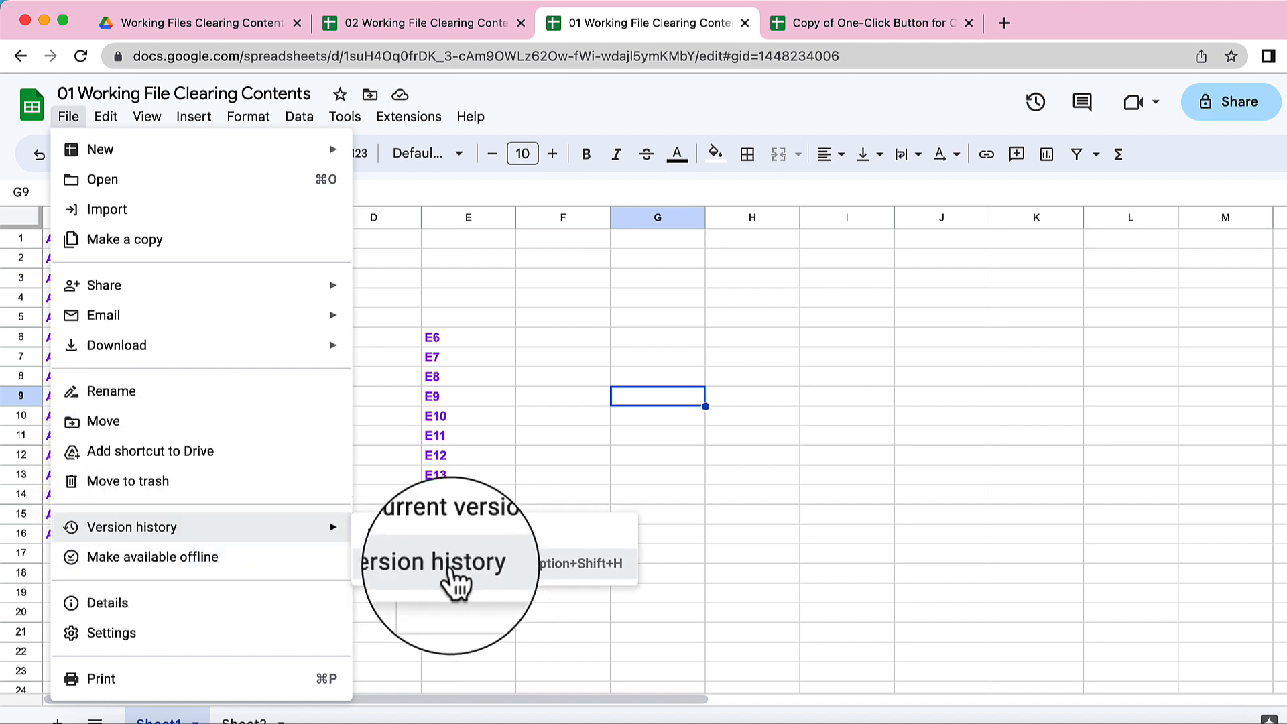
{"action": "left_click", "coordinate": [434, 562]}
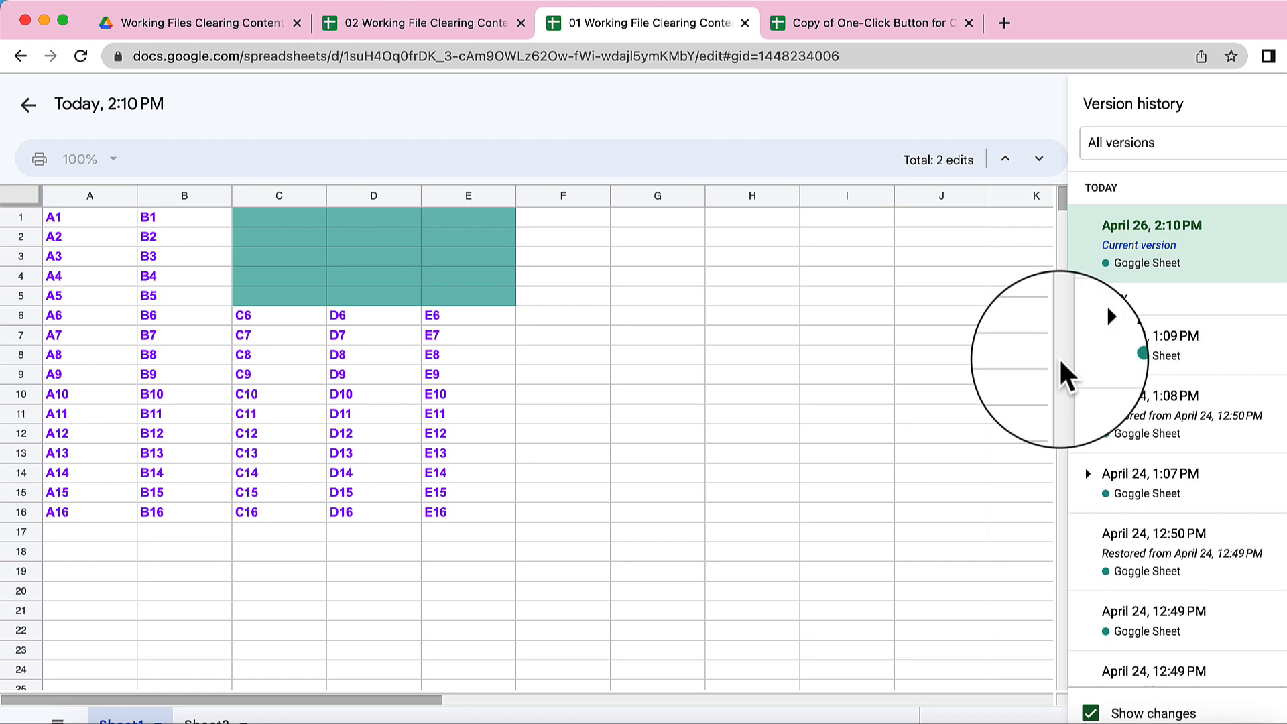
{"action": "left_click", "coordinate": [1169, 337]}
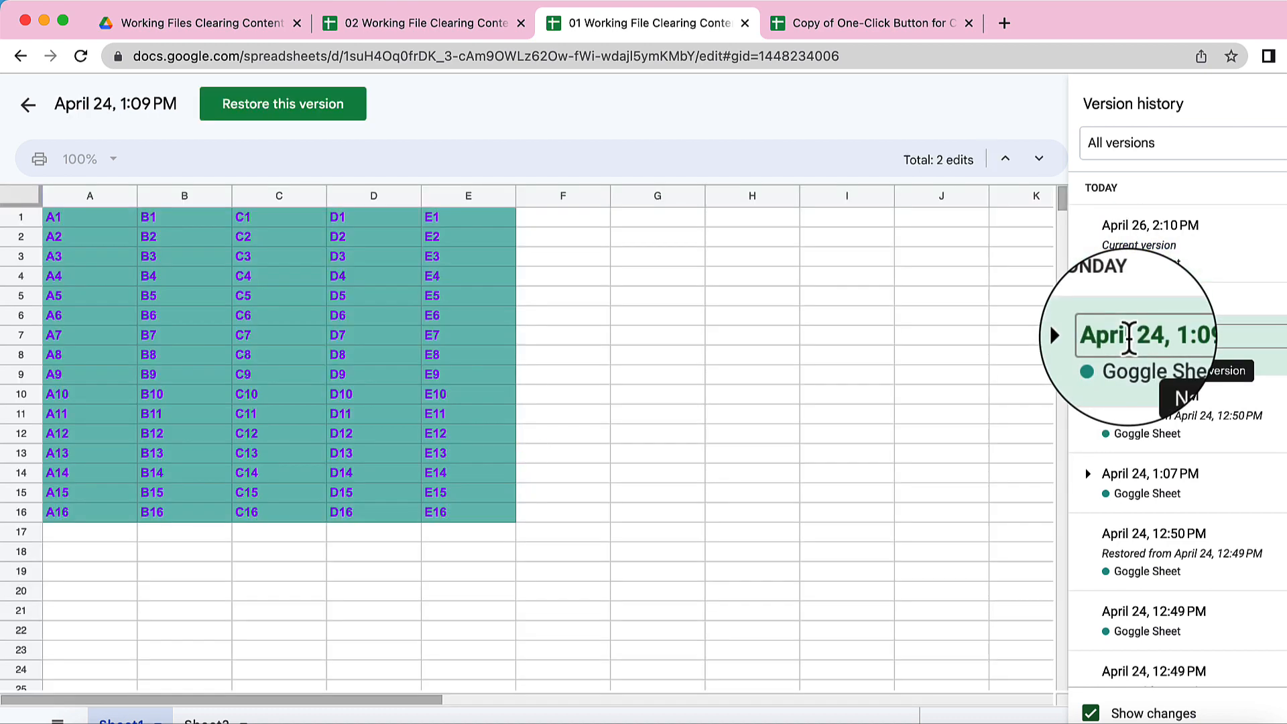
{"action": "left_click", "coordinate": [1151, 335]}
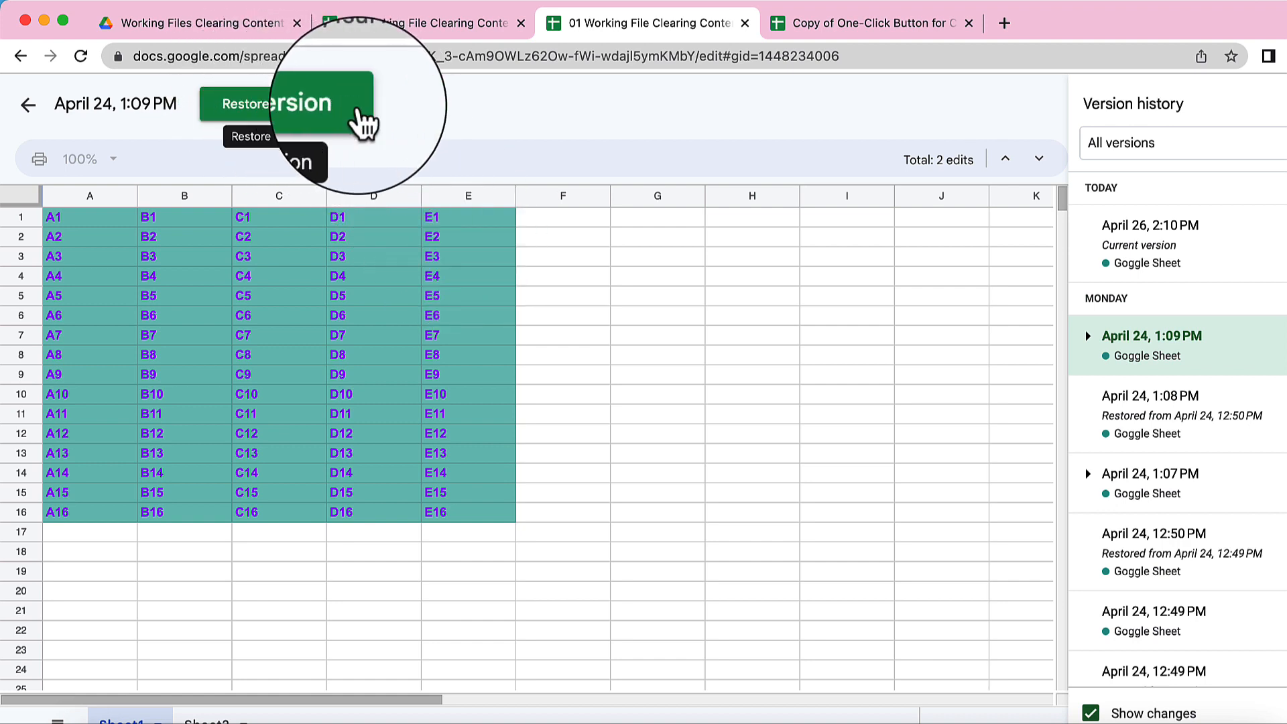
Restore the April 24 version, confirming the revert so C1:E5 data returns.
{"action": "left_click", "coordinate": [259, 104]}
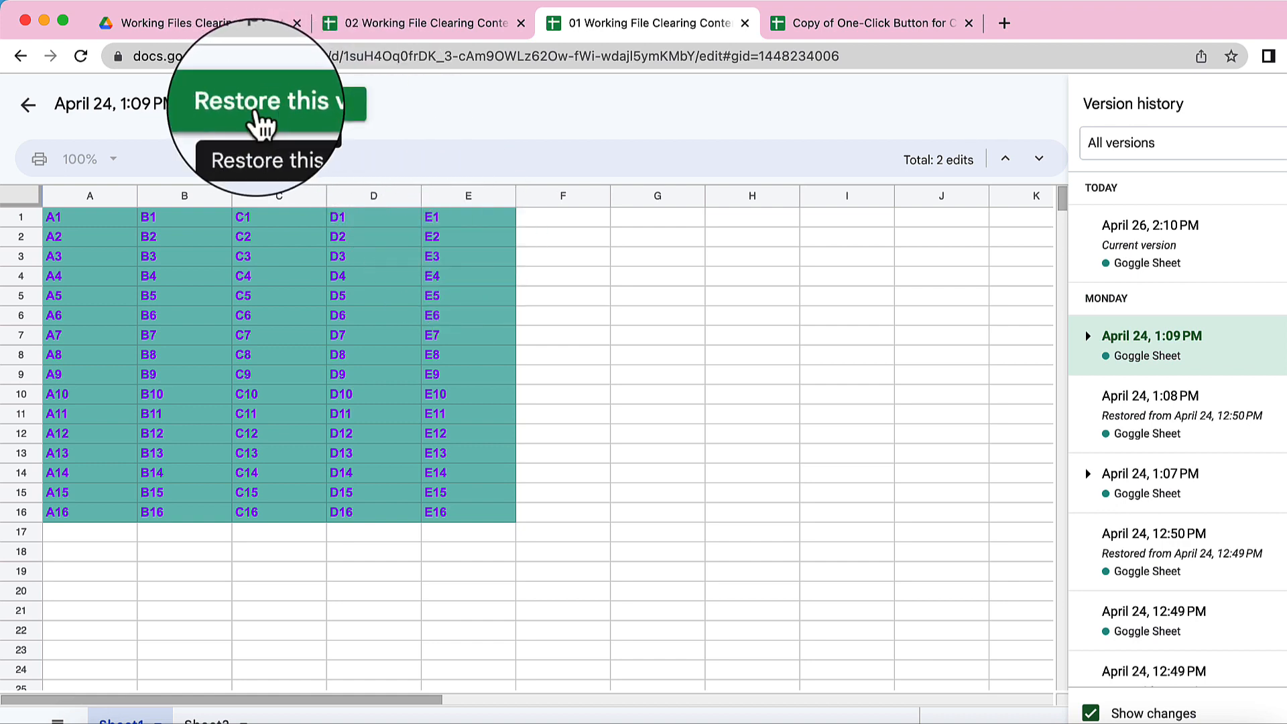
{"action": "left_click", "coordinate": [283, 103]}
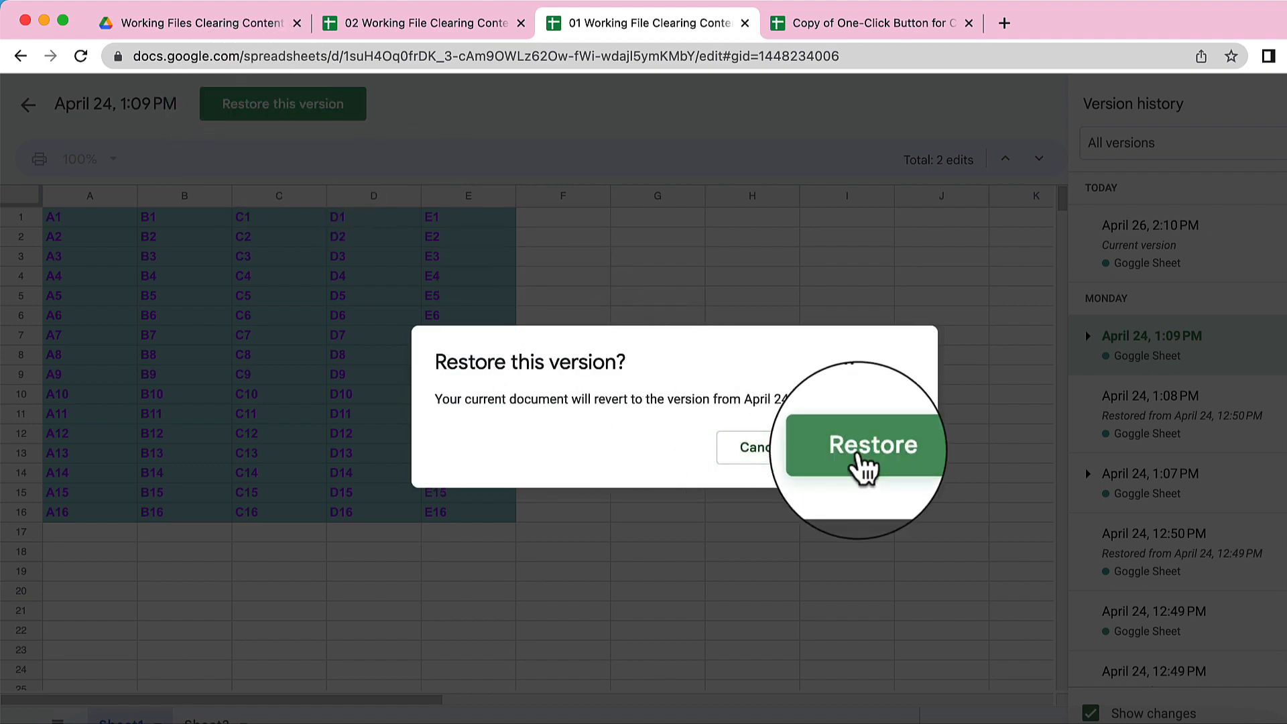
{"action": "left_click", "coordinate": [862, 445]}
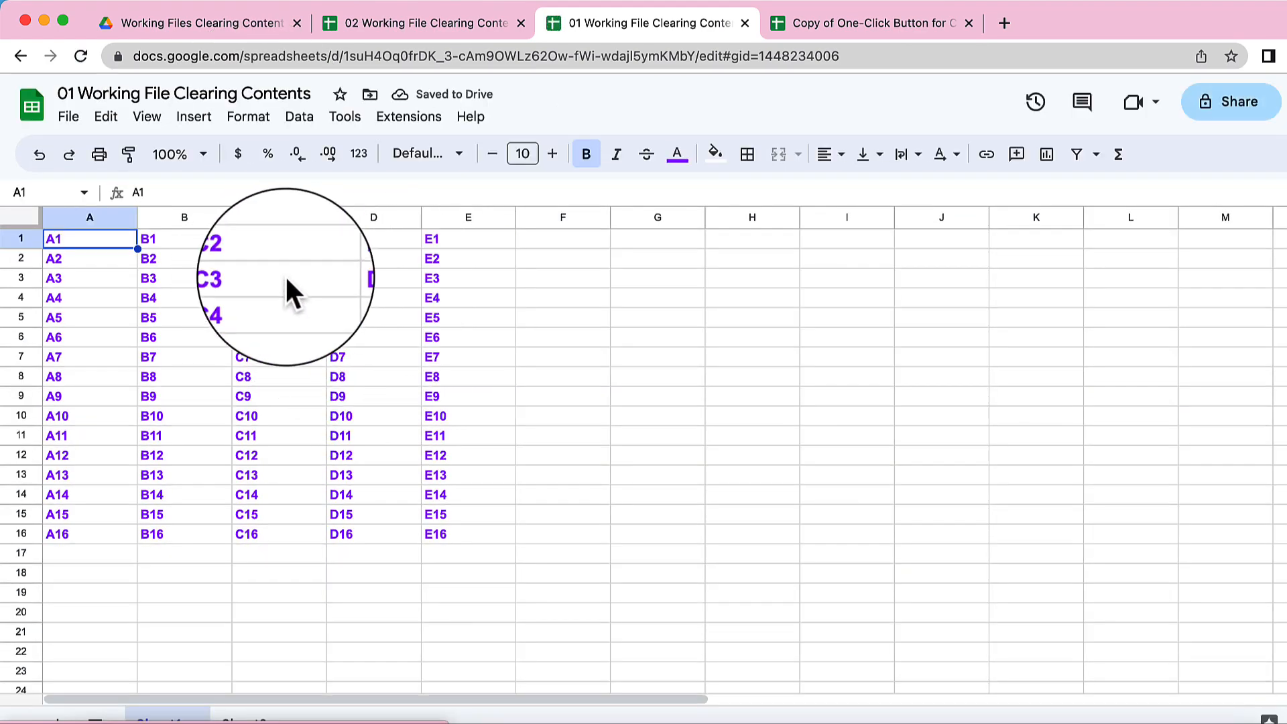
Confirm restored C1:E5 values on Sheet2, then switch back to the clear-range template copy.
{"action": "left_click", "coordinate": [243, 721]}
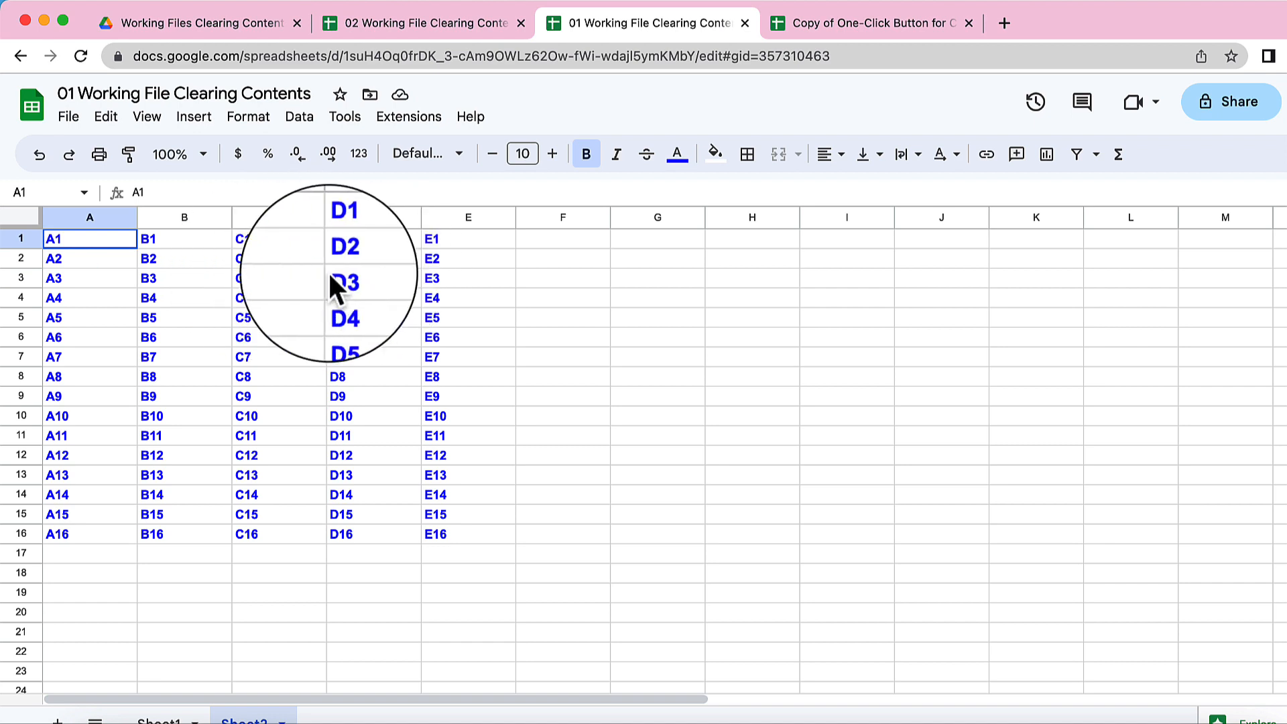
{"action": "left_click", "coordinate": [871, 23]}
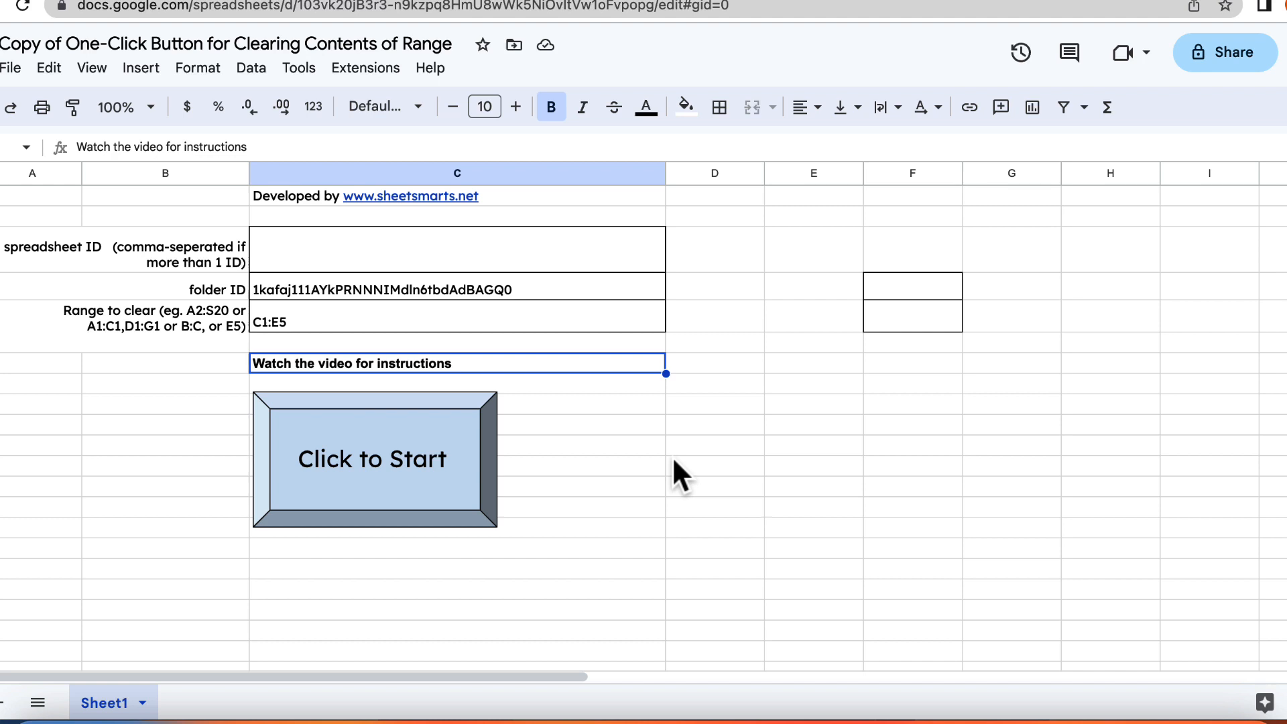
{"action": "mouse_move", "coordinate": [994, 312]}
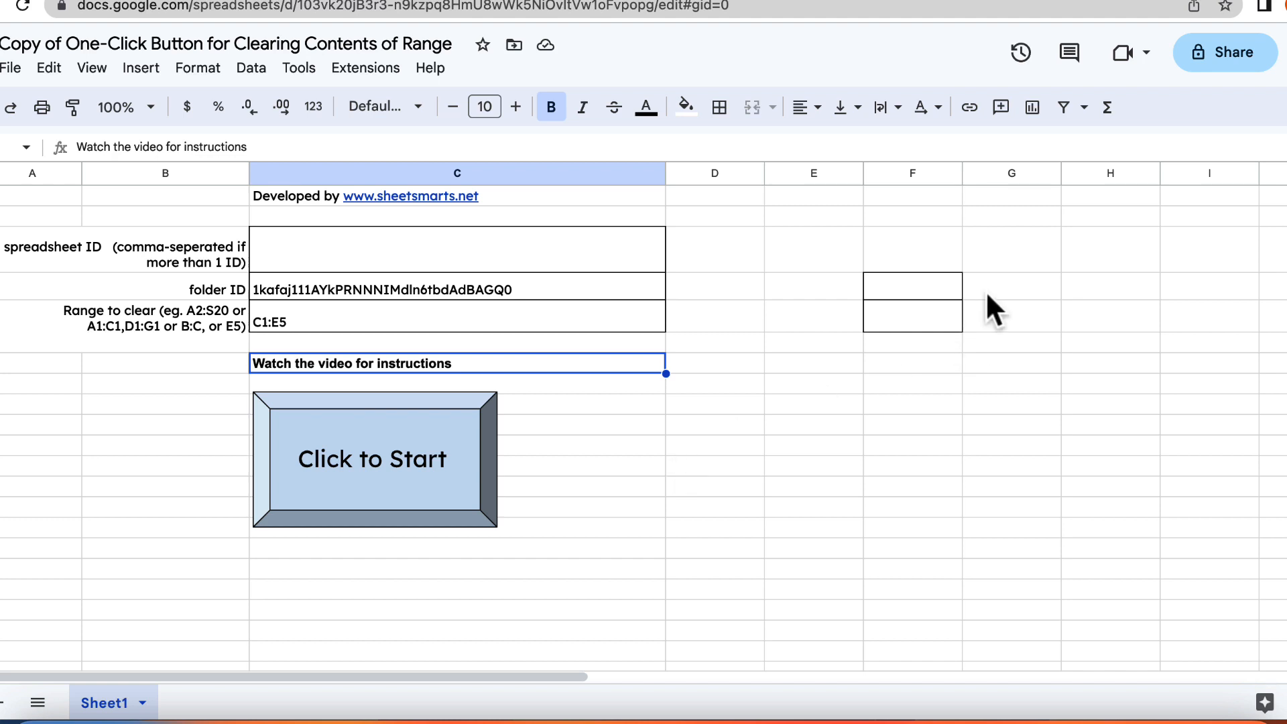